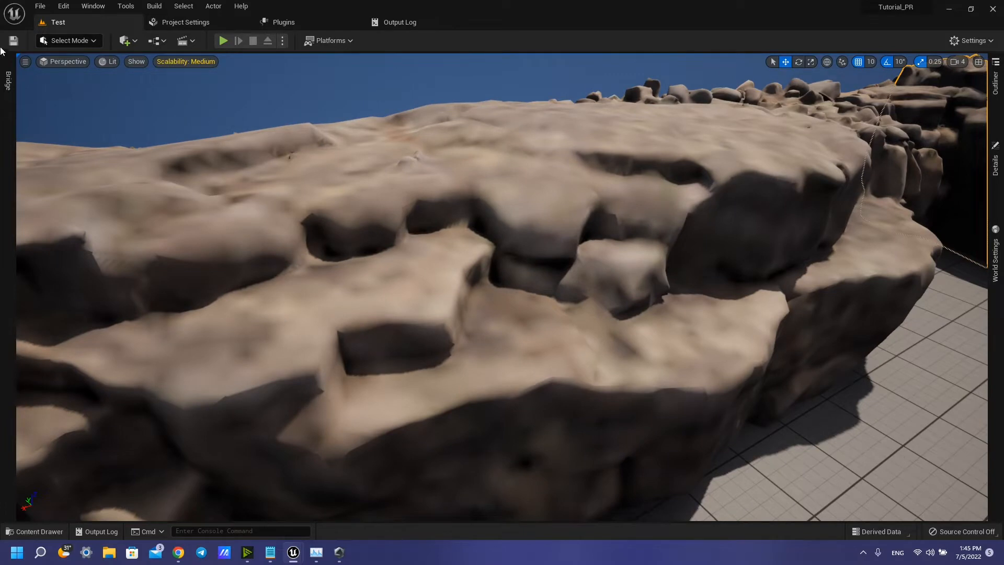
Briefly open the Bridge tab, then show the Huge_Icelandic_Lava_Cliff_siErE folder in the Content Drawer.
left_click(9, 77)
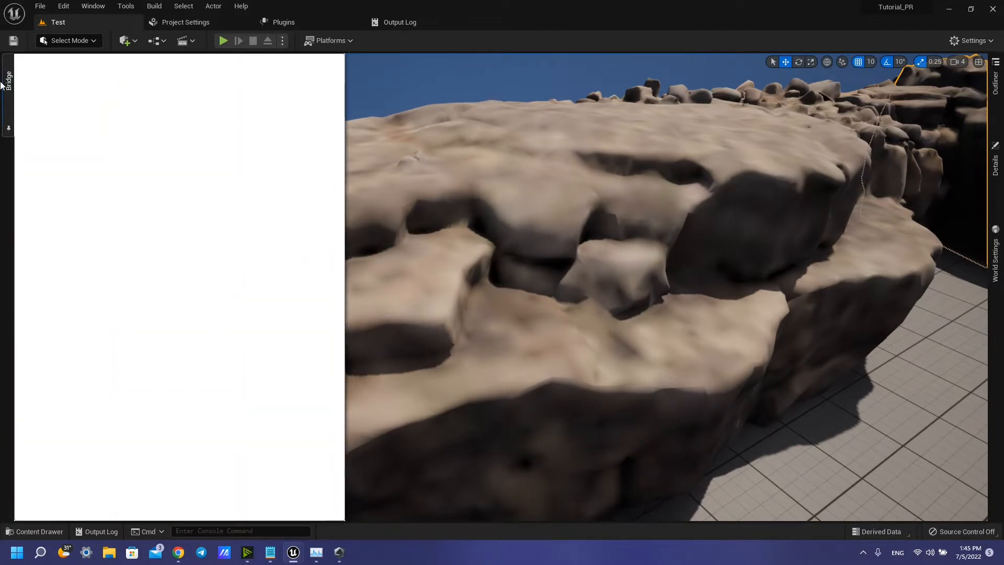
left_click(32, 71)
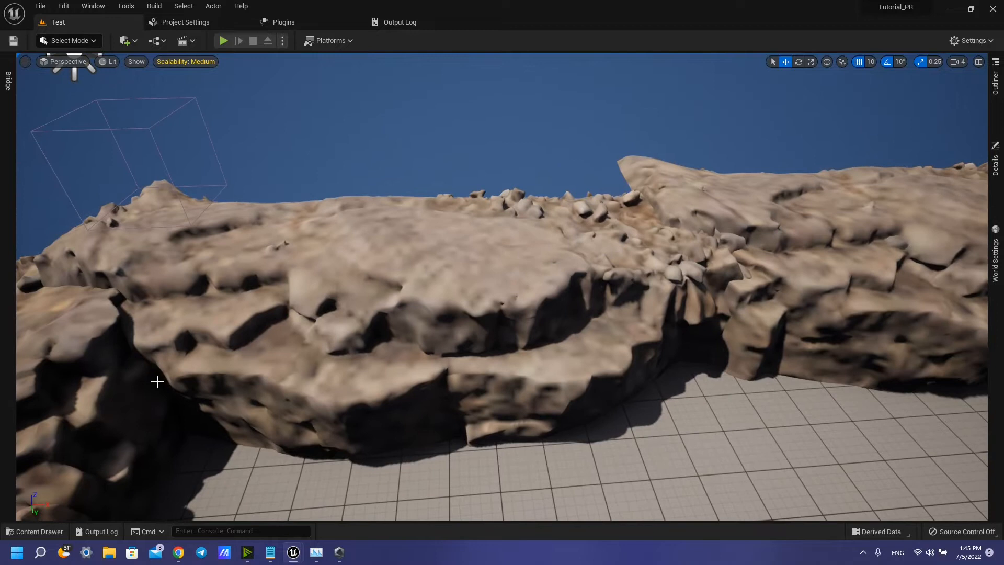
left_click(34, 531)
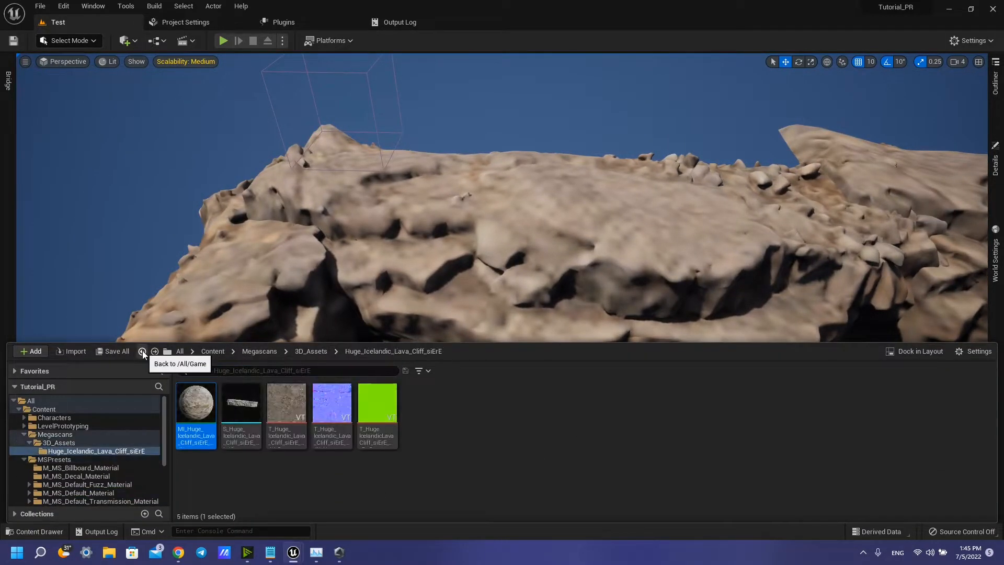
Confirm Virtual Texture Streaming is enabled on the cliff colour texture, then save and close it.
double_click(286, 402)
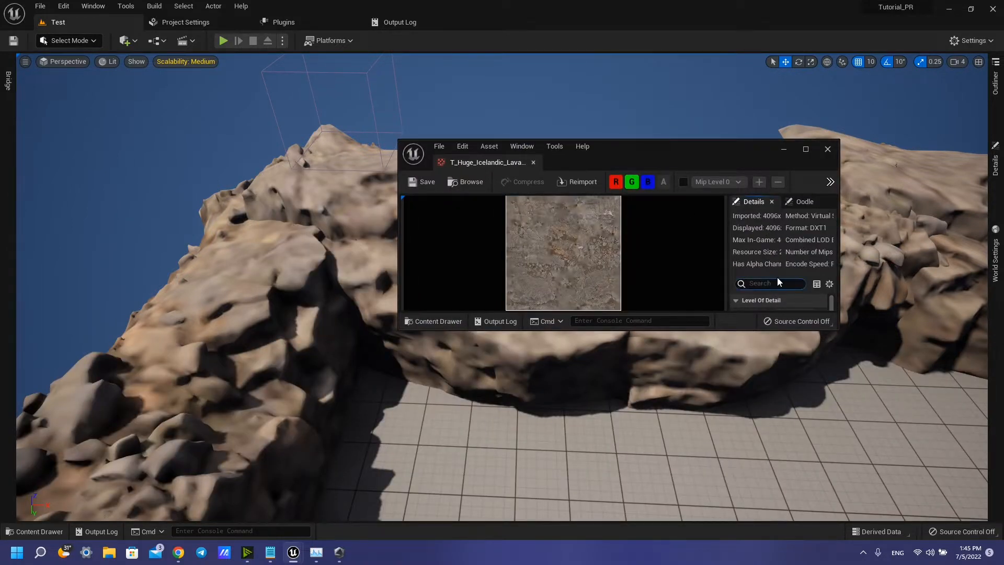
type("vir")
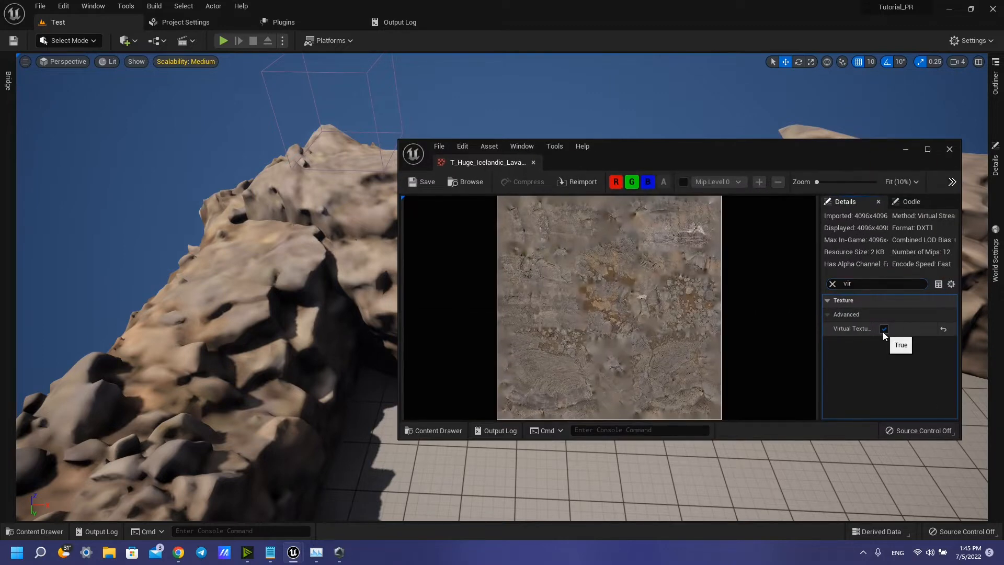
left_click(884, 329)
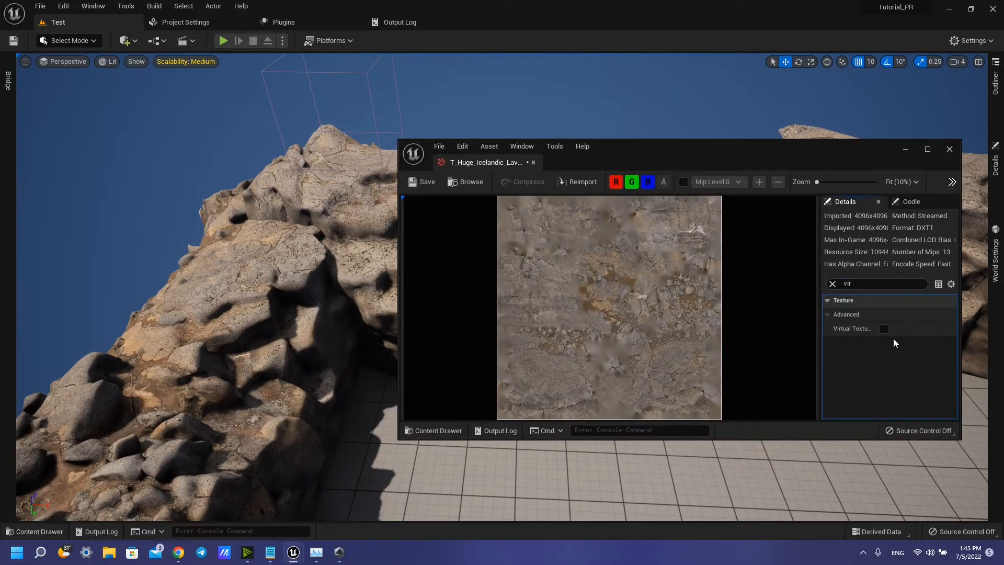
left_click(885, 329)
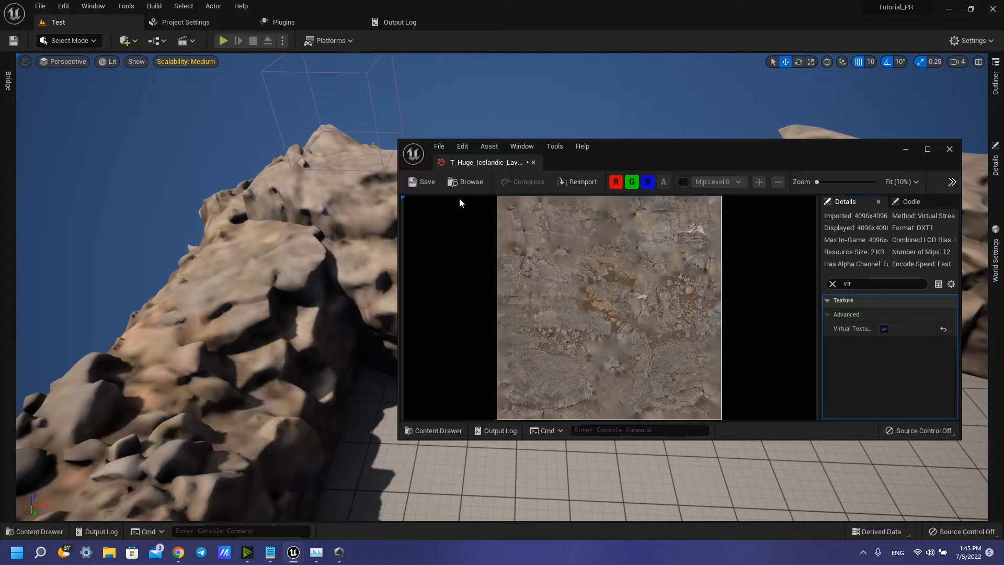
left_click(426, 181)
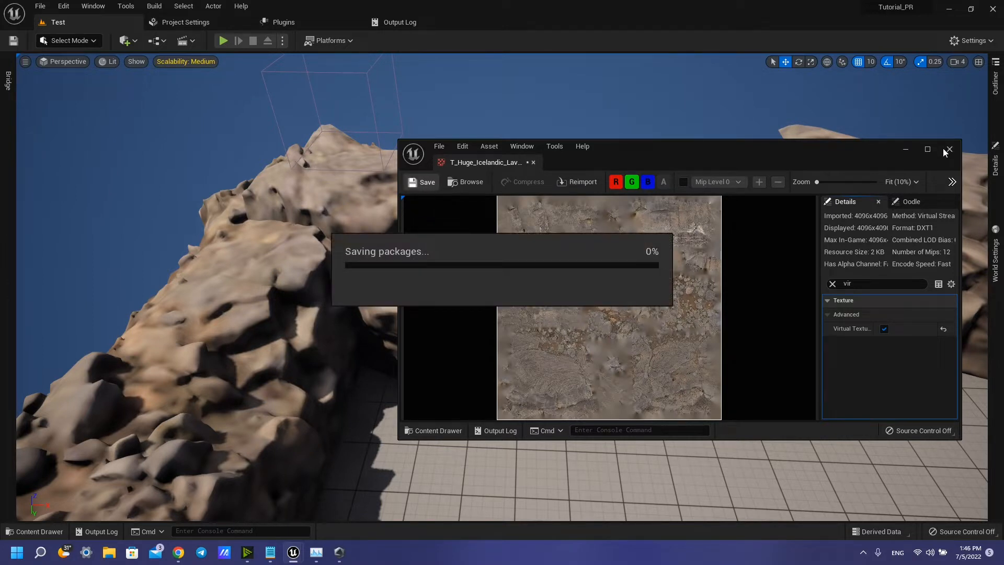
left_click(421, 182)
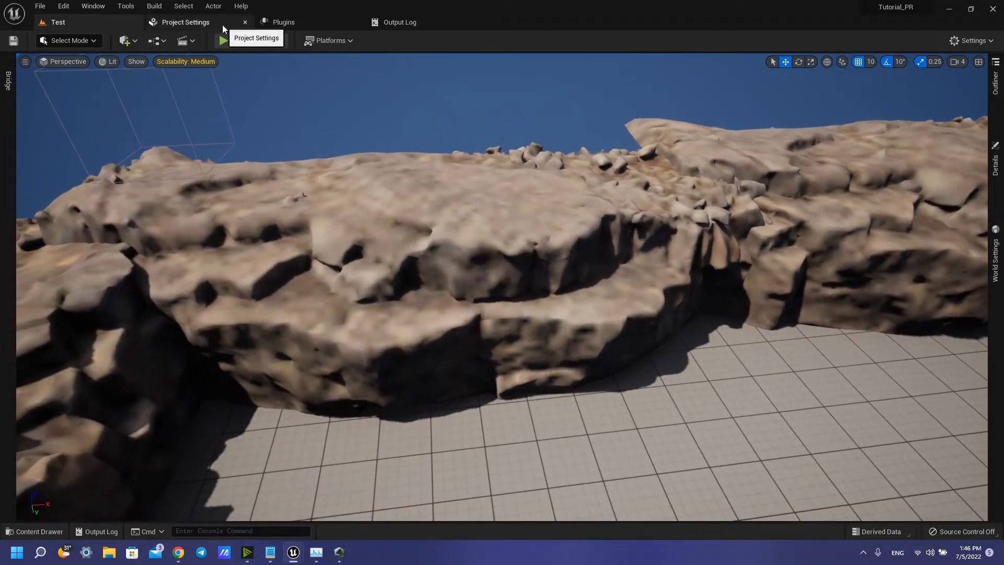
Open parent M_MS_Default_Material from the cliff instance and assign the cliff texture to Albedo.
left_click(34, 531)
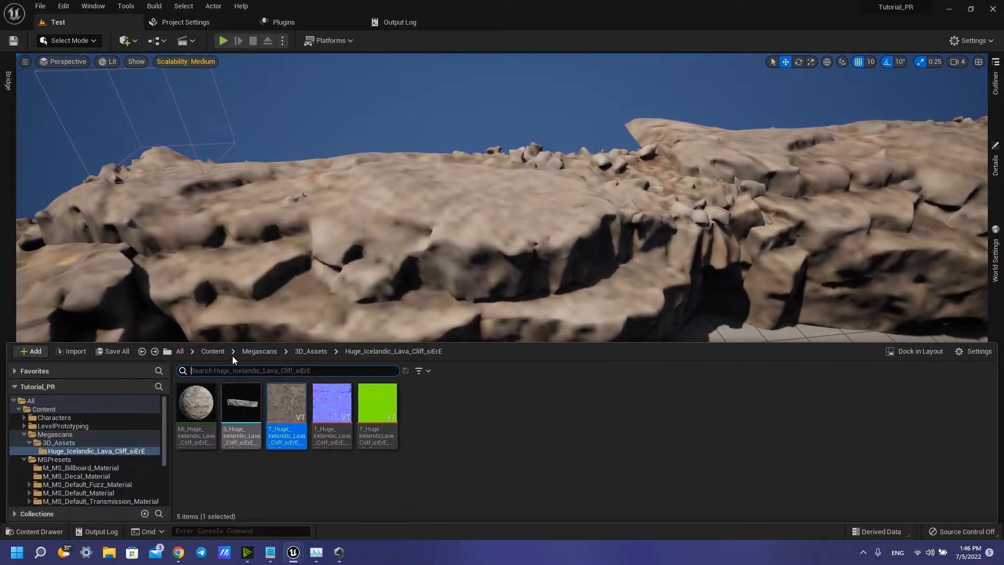
left_click(141, 351)
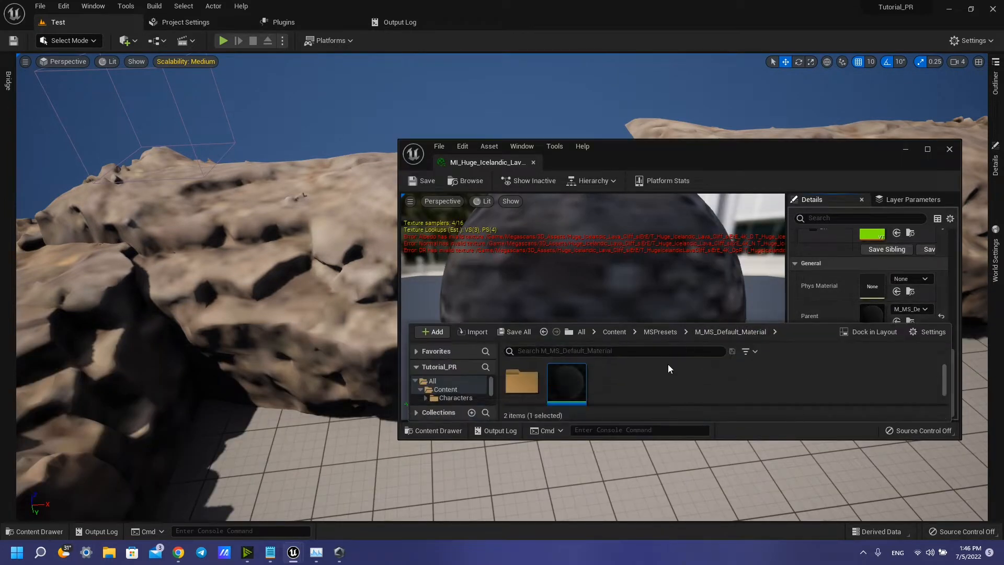
double_click(566, 383)
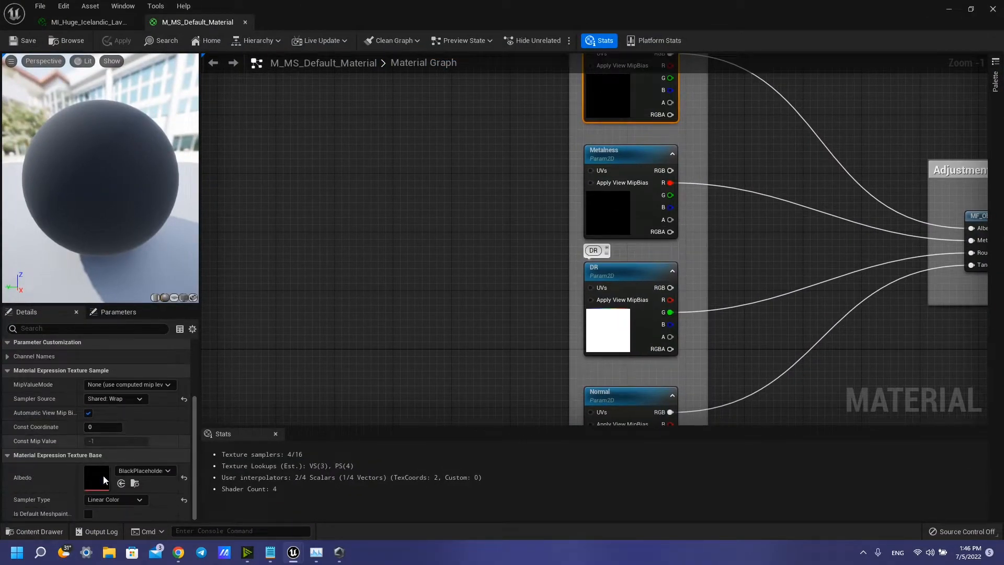
left_click(34, 531)
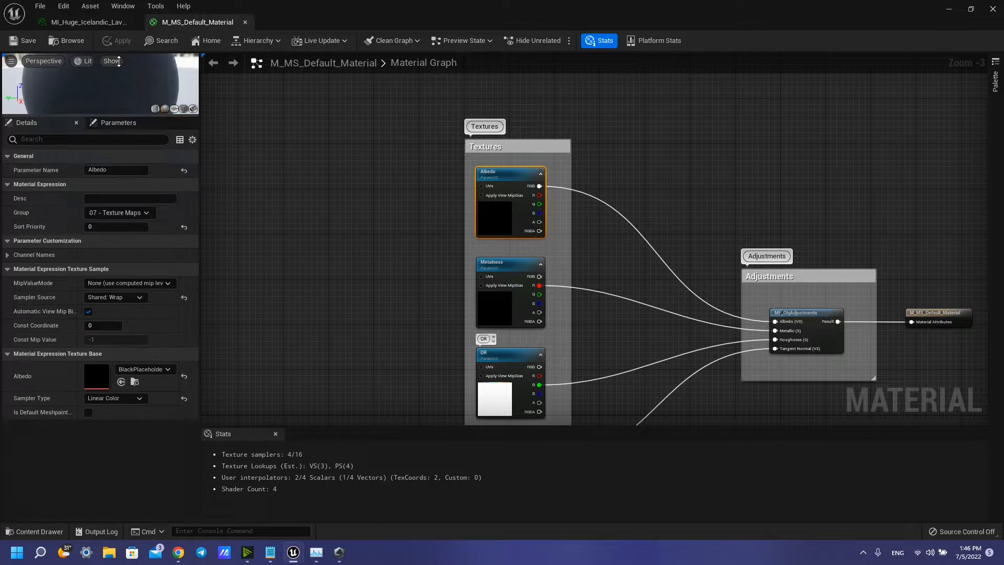
left_click(35, 531)
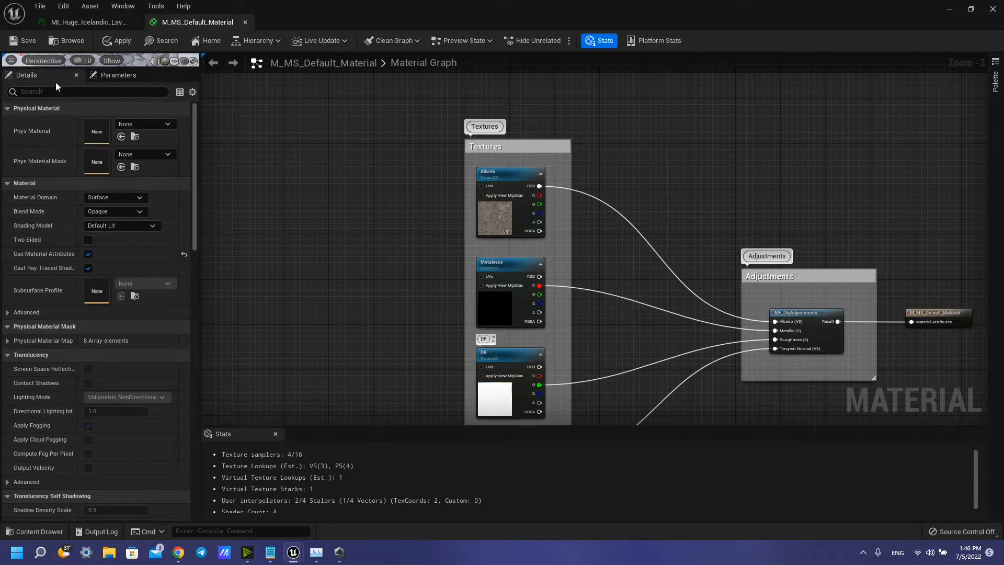
Set the Albedo, DR and Normal samplers to Virtual types, then save and apply the material.
left_click(511, 172)
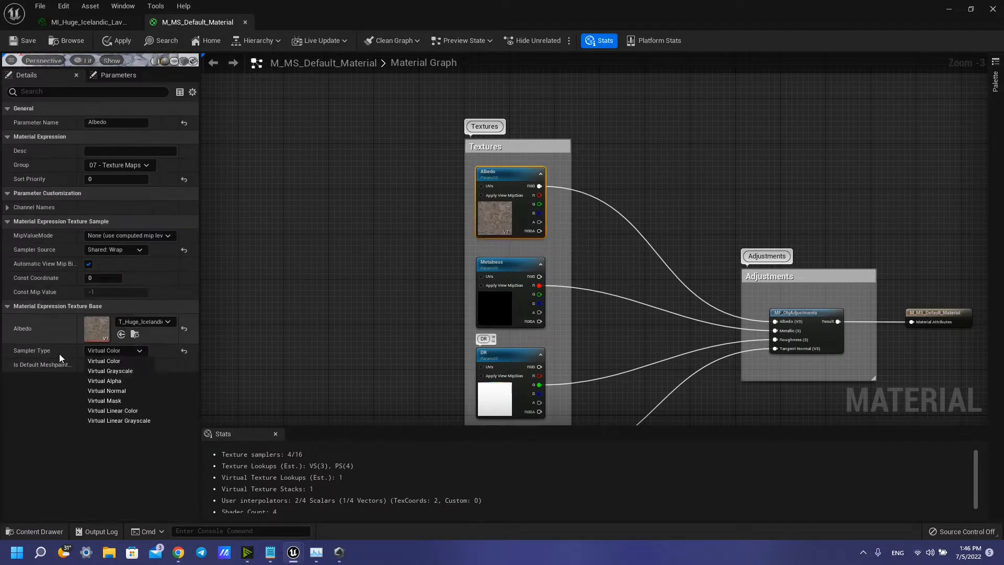
mouse_move(109, 371)
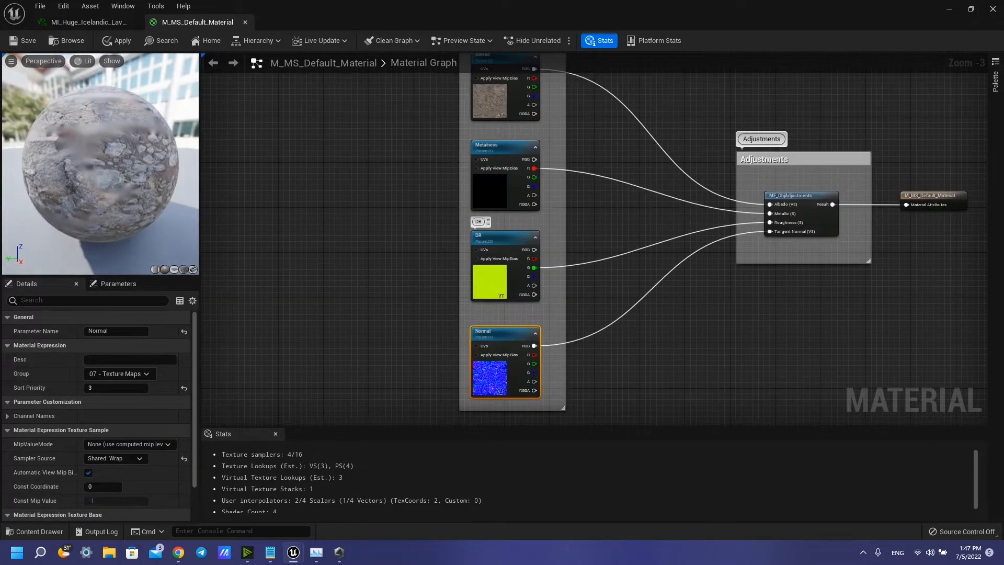
scroll("down", 3)
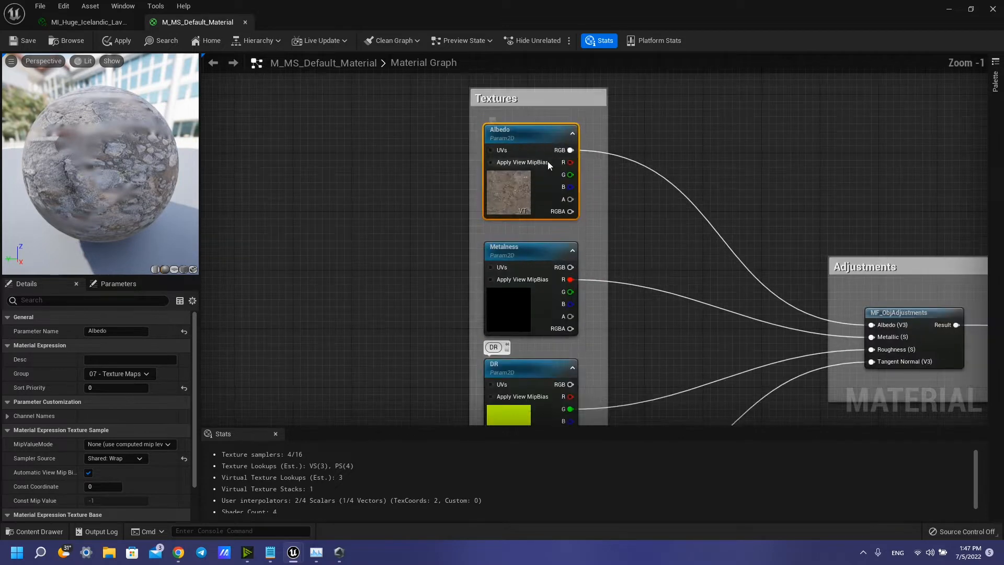
scroll("down", 3)
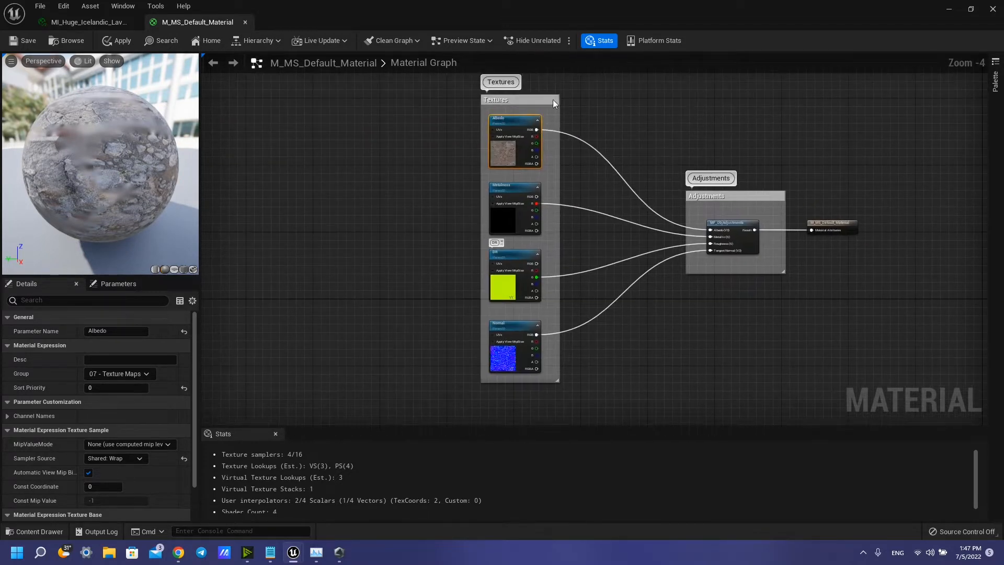
left_click(121, 41)
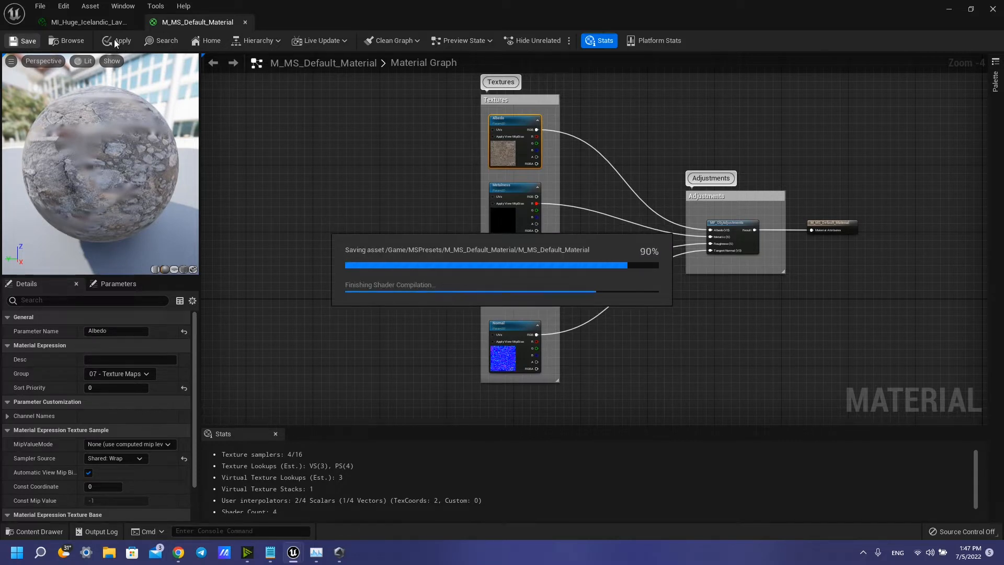
left_click(88, 22)
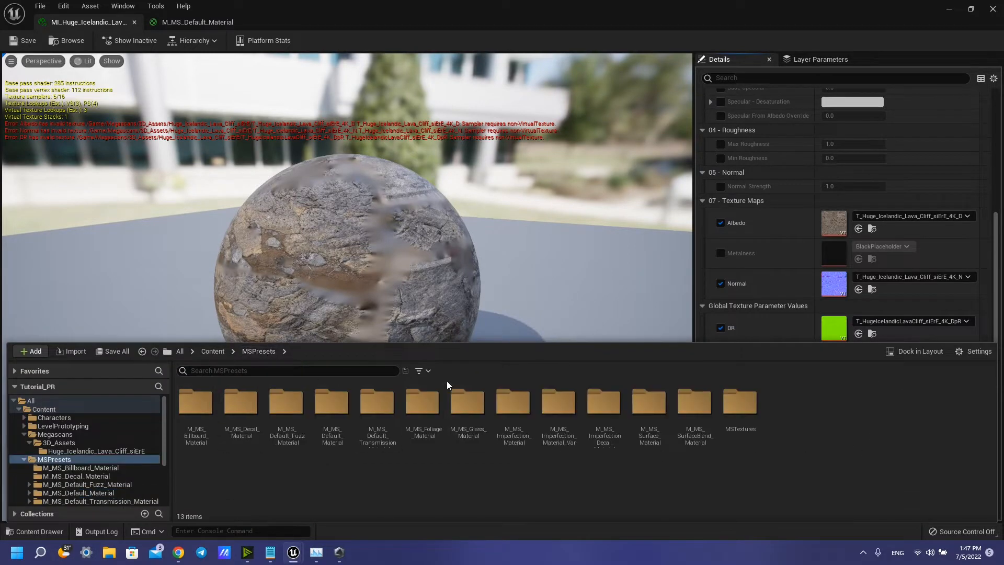
Open M_MS_Default_Fuzz_Material from MSPresets and set its DRF and Normal samplers to Virtual types.
left_click(418, 371)
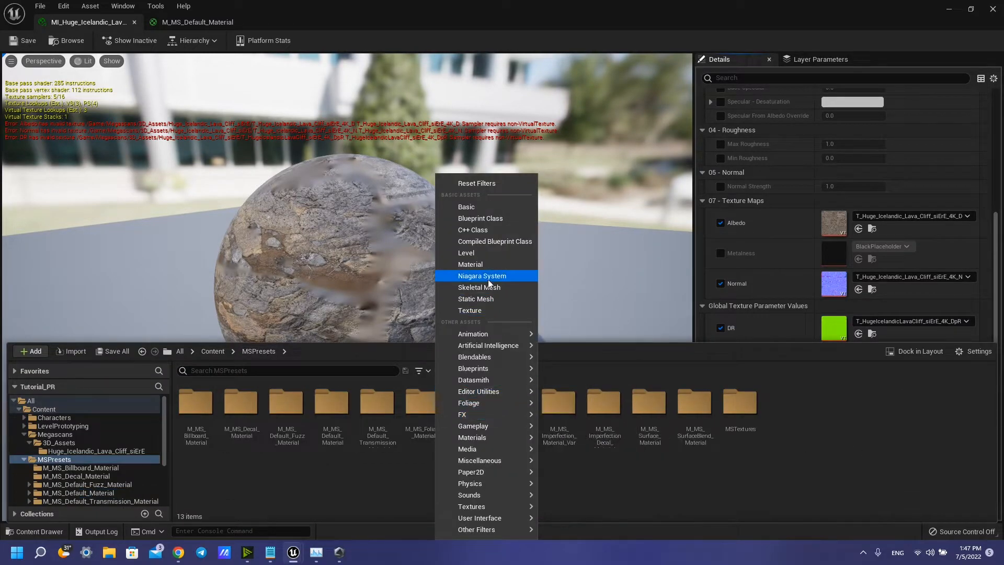
left_click(471, 263)
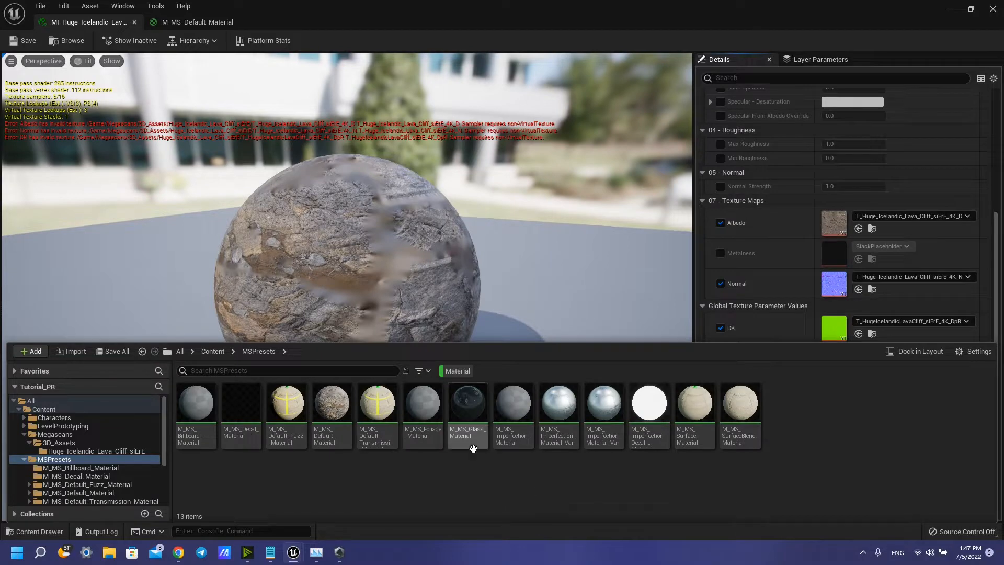
left_click(285, 403)
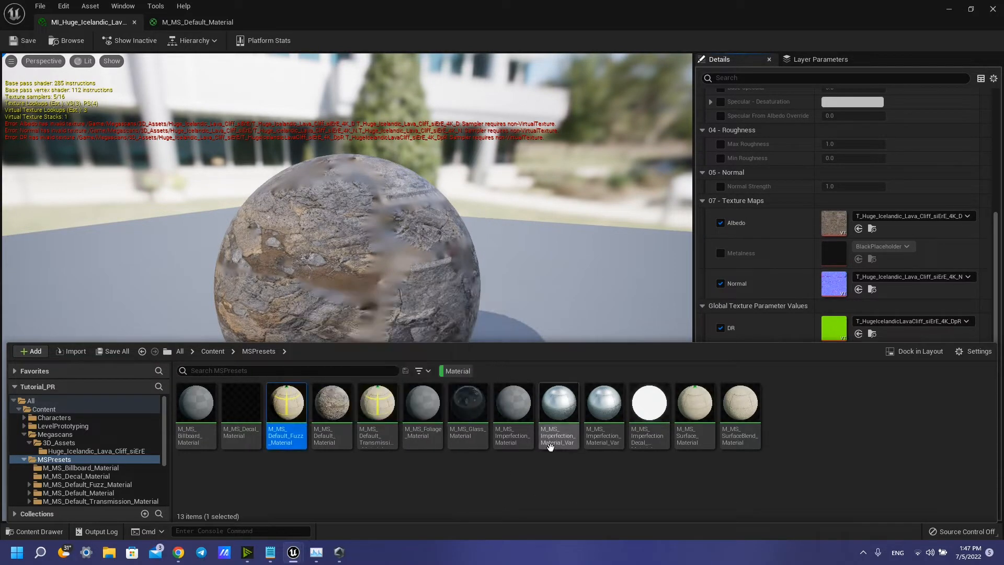
double_click(286, 402)
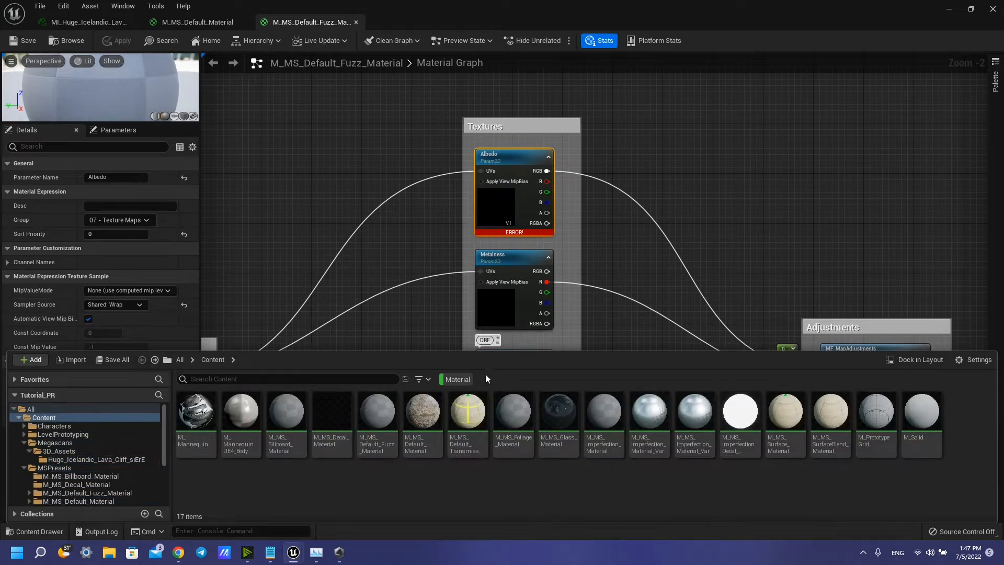
left_click(59, 451)
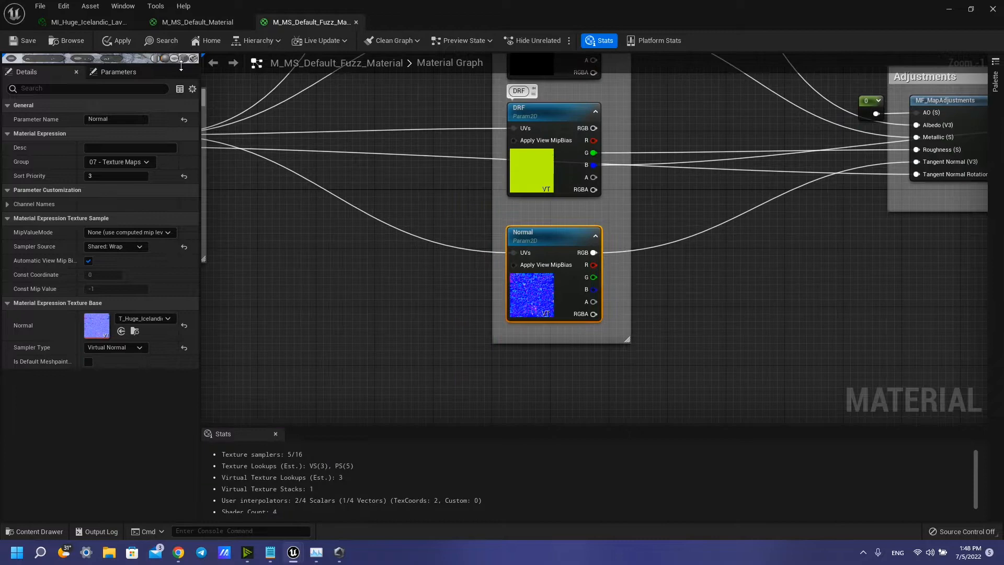
left_click(121, 40)
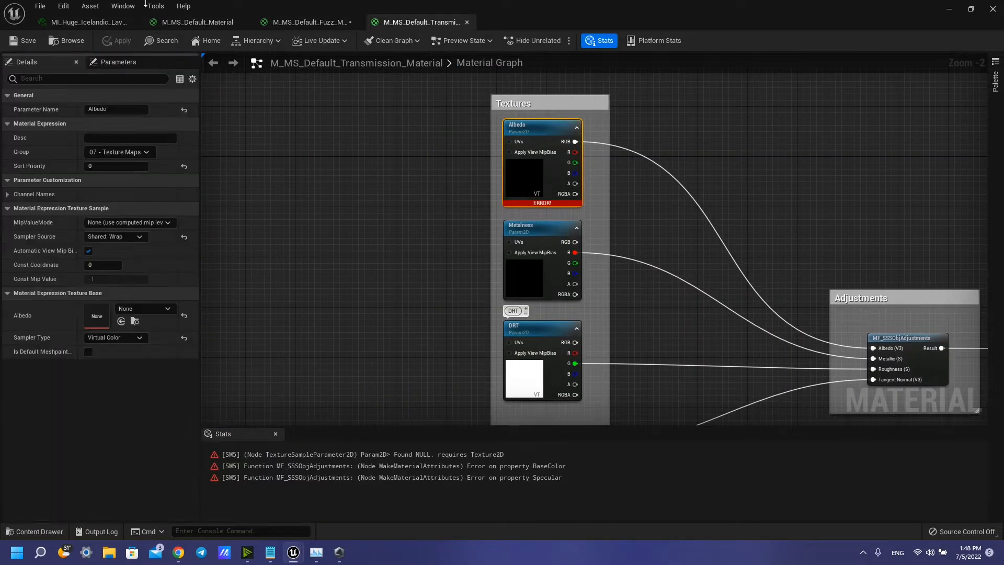
Set the Transmission material's Albedo, DRT and Normal samplers to Virtual types to clear errors.
left_click(34, 531)
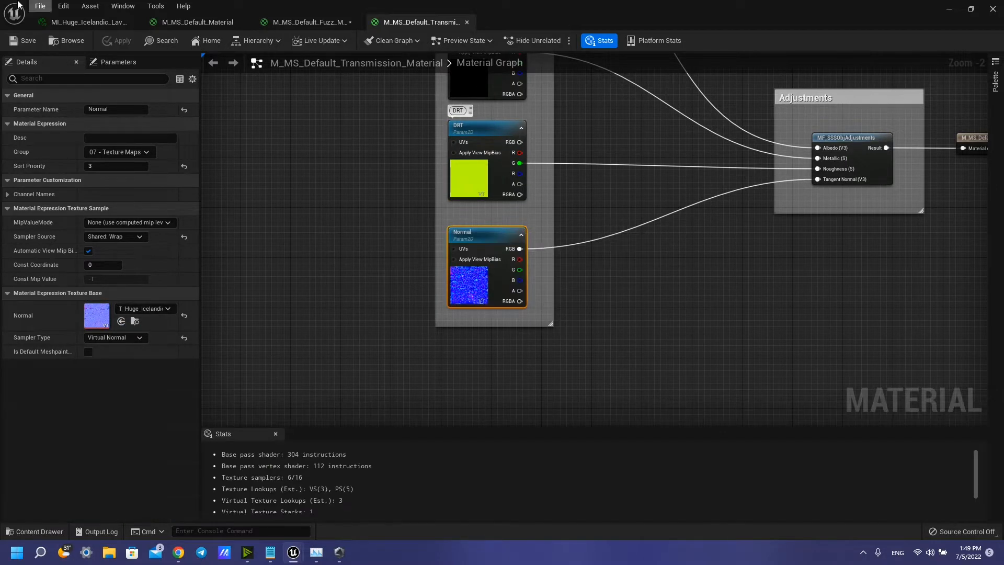
left_click(308, 22)
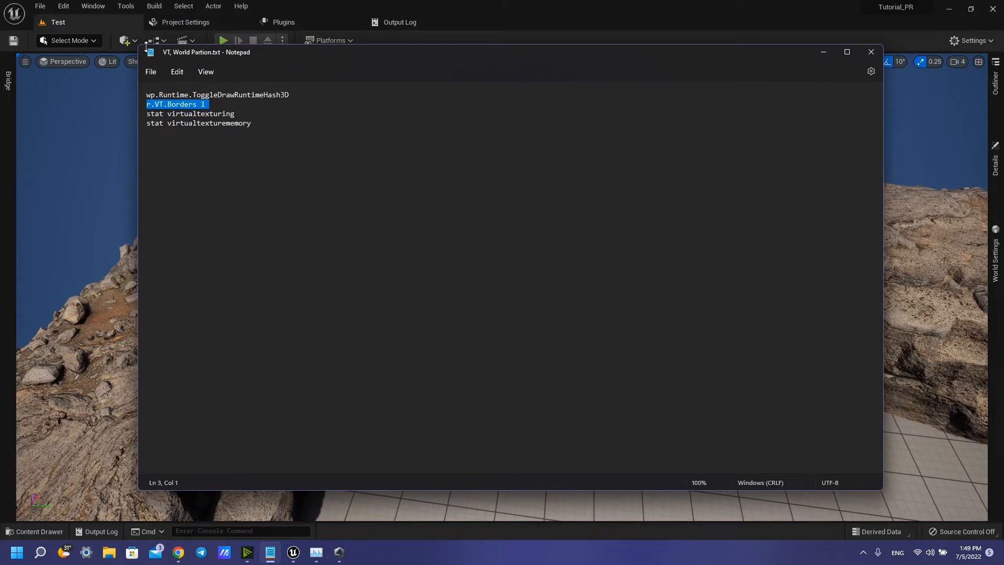
Run r.VT.Borders 1 in the editor console, moving the Notepad window aside.
left_click_drag(205, 52, 390, 150)
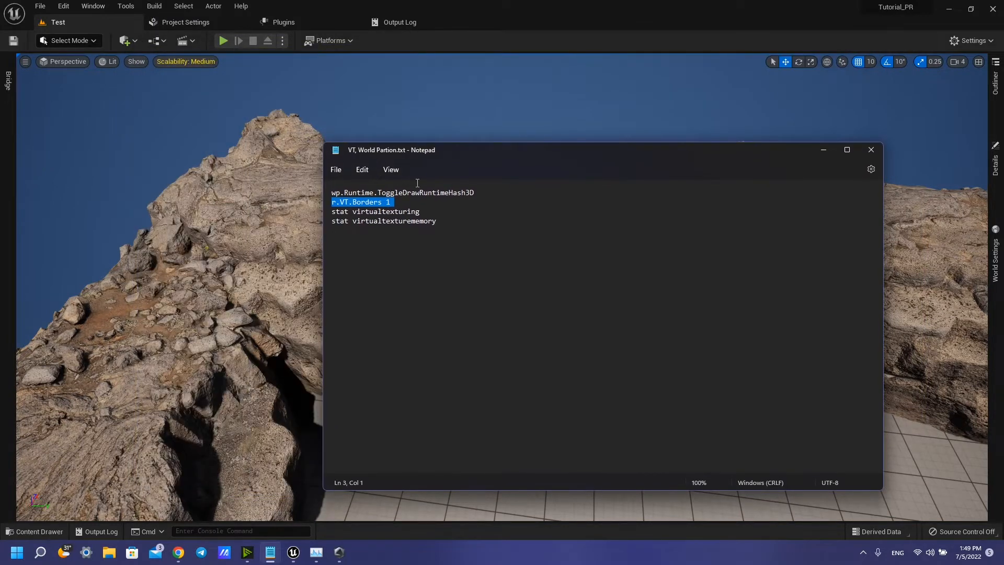
mouse_move(449, 203)
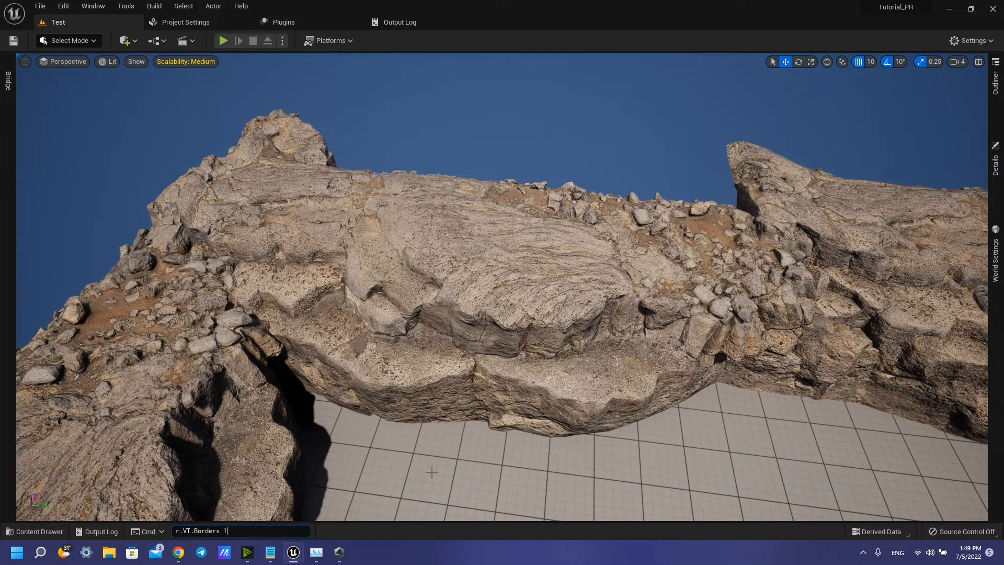
key("enter")
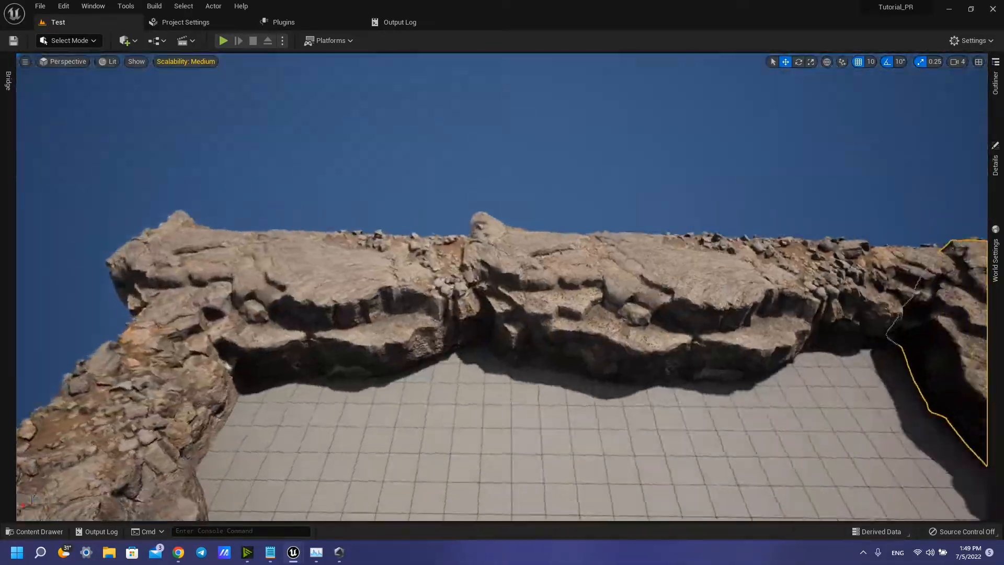
Set viewport scalability to High for all quality groups.
left_click(186, 62)
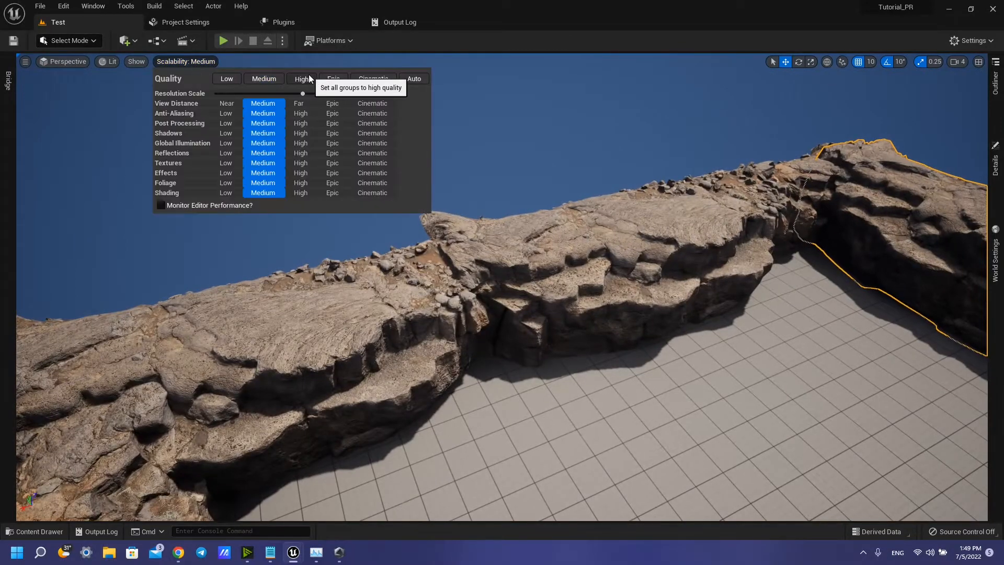
left_click(300, 78)
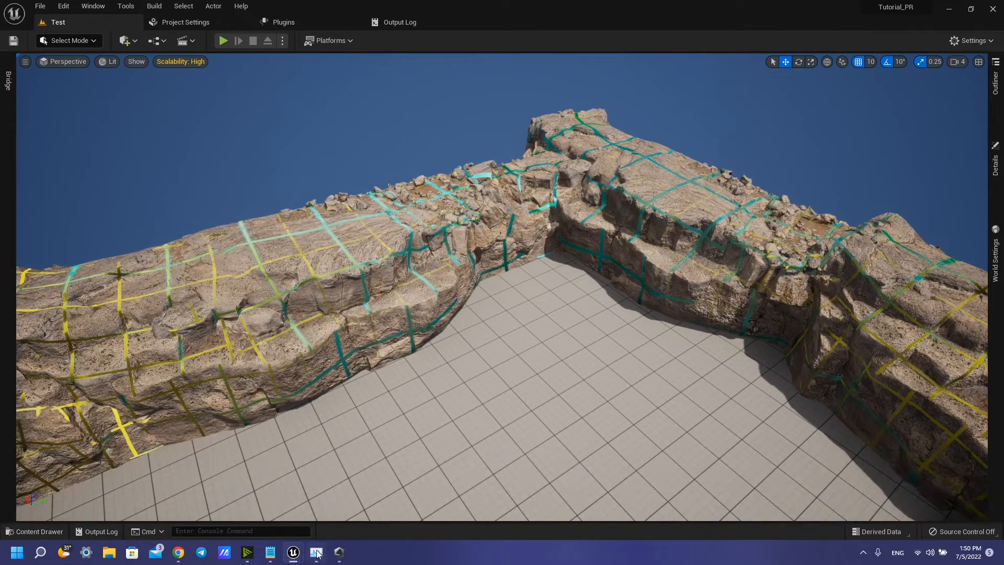
left_click(270, 552)
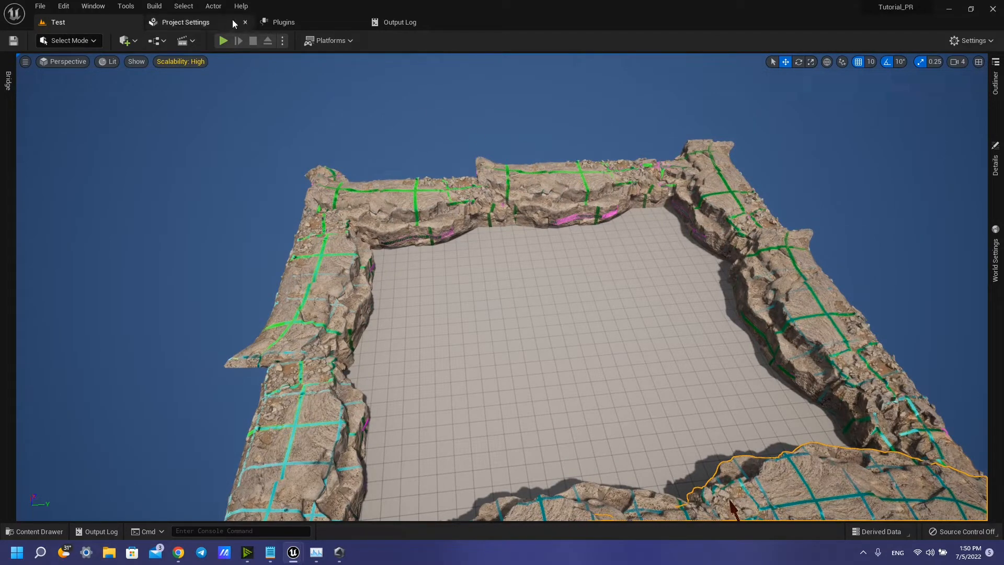
Check Engine > Rendering shows Enable virtual texture support on, then switch to World Settings.
left_click(186, 22)
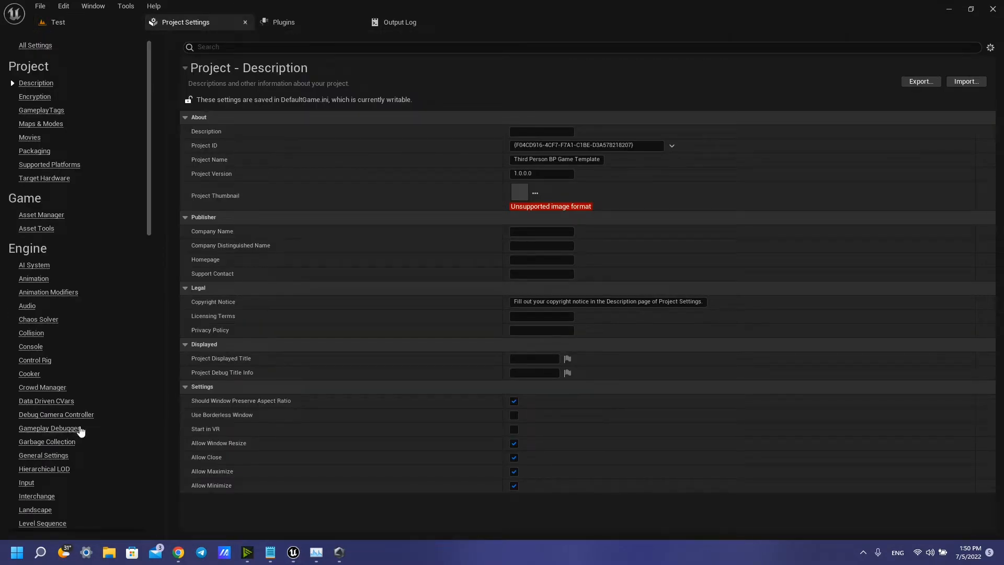
scroll("down", 3)
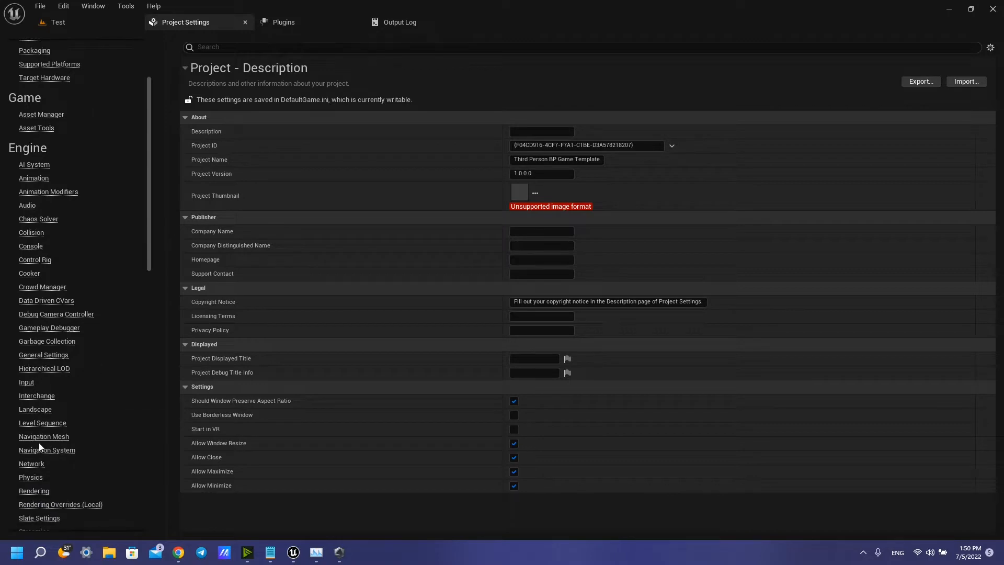
left_click(34, 490)
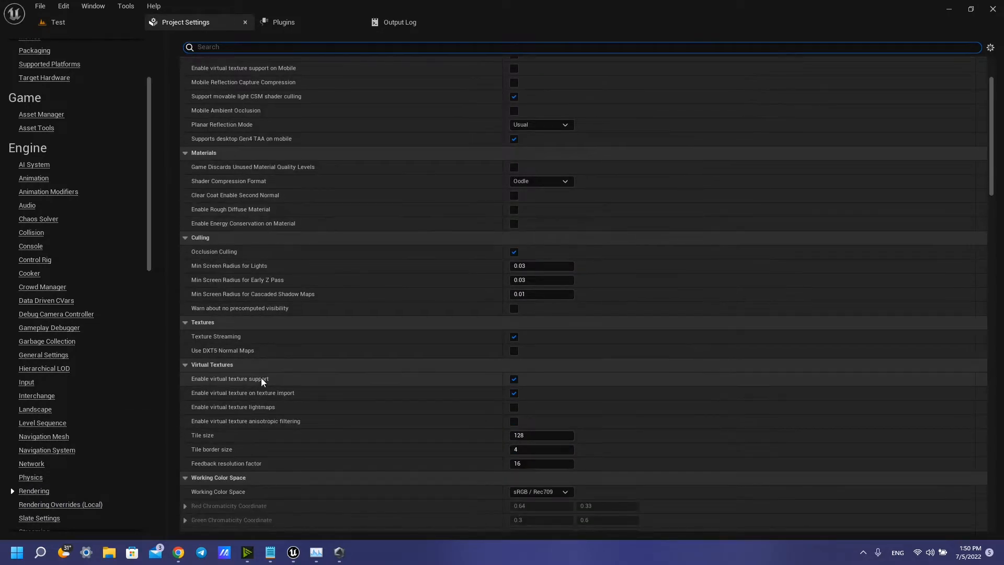
mouse_move(633, 400)
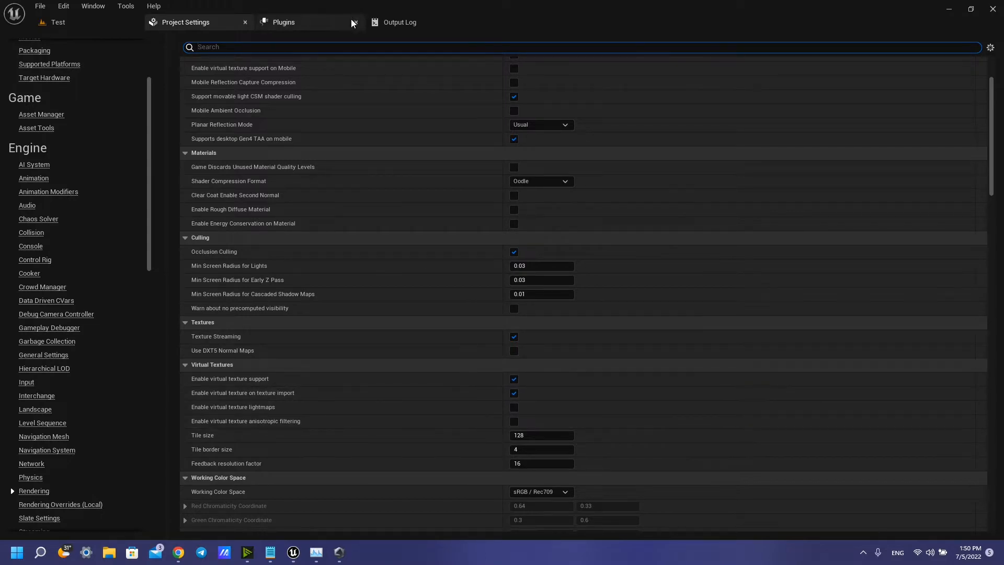
left_click(57, 22)
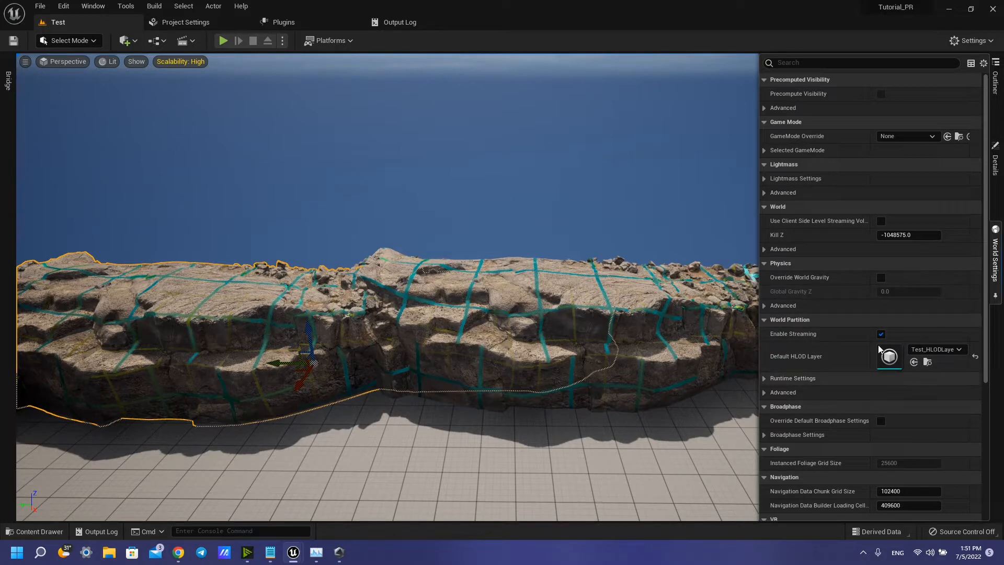
mouse_move(881, 334)
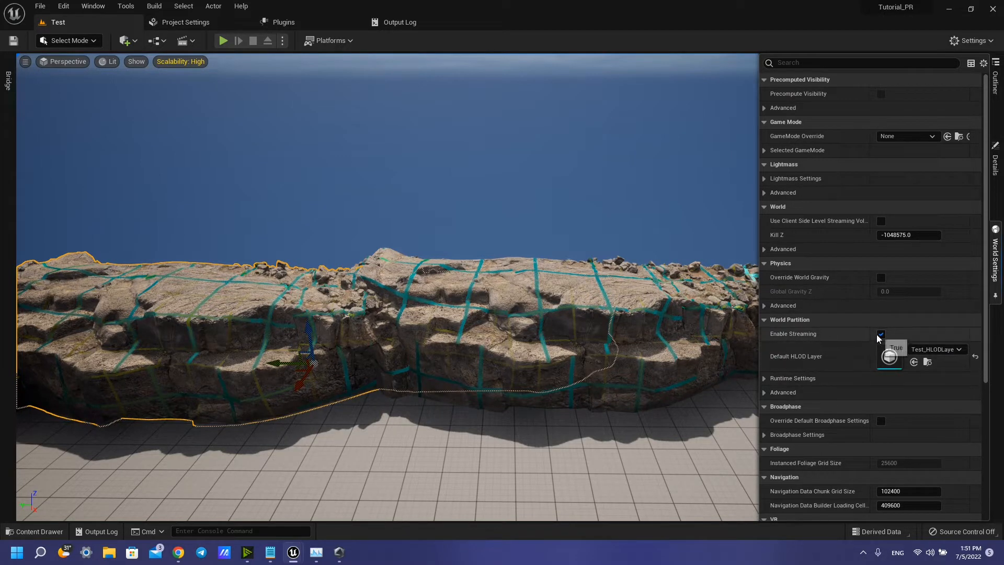
Toggle World Partition Enable Streaming off and on, then expand Runtime Settings to show MainGrid.
left_click(879, 334)
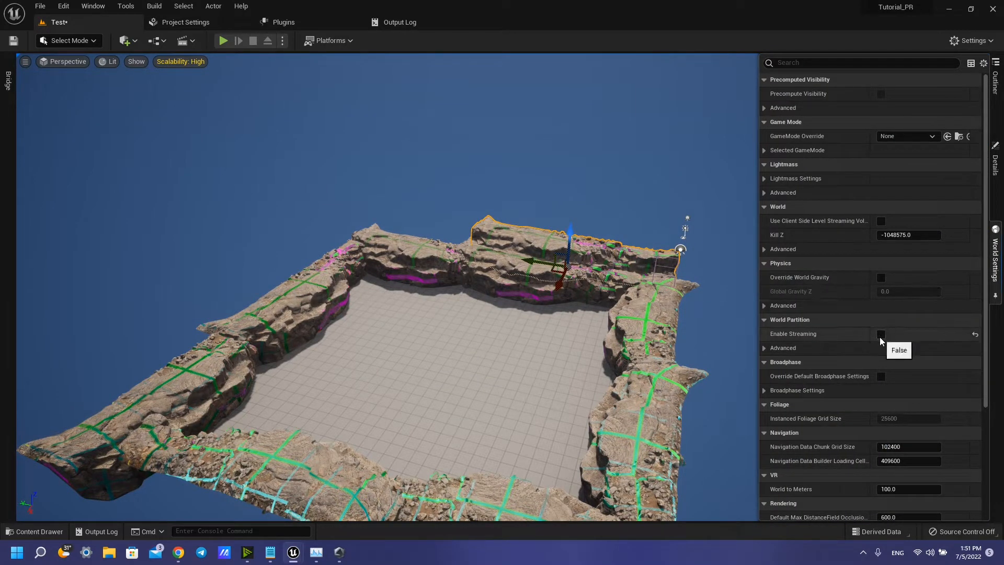
left_click(881, 334)
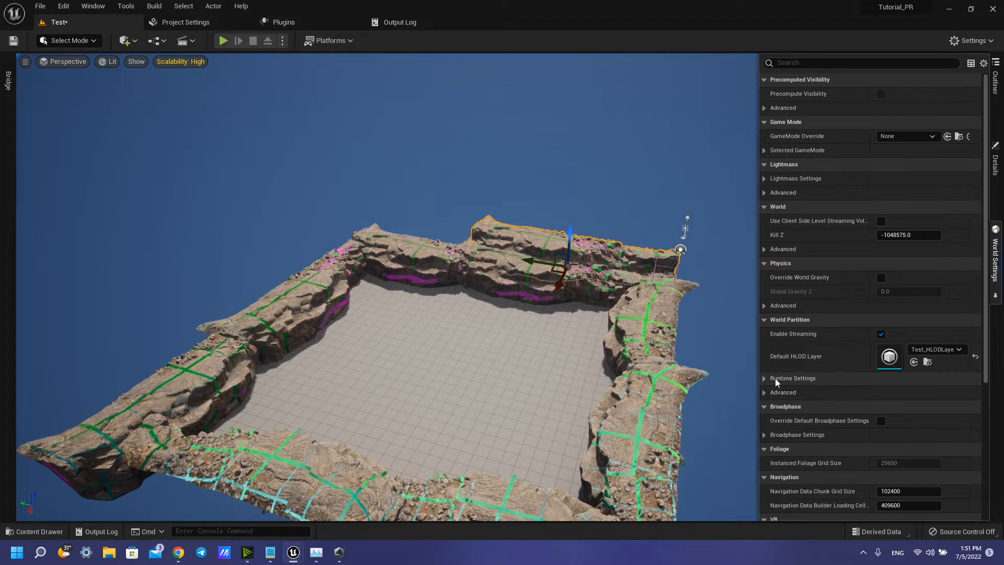
left_click(792, 377)
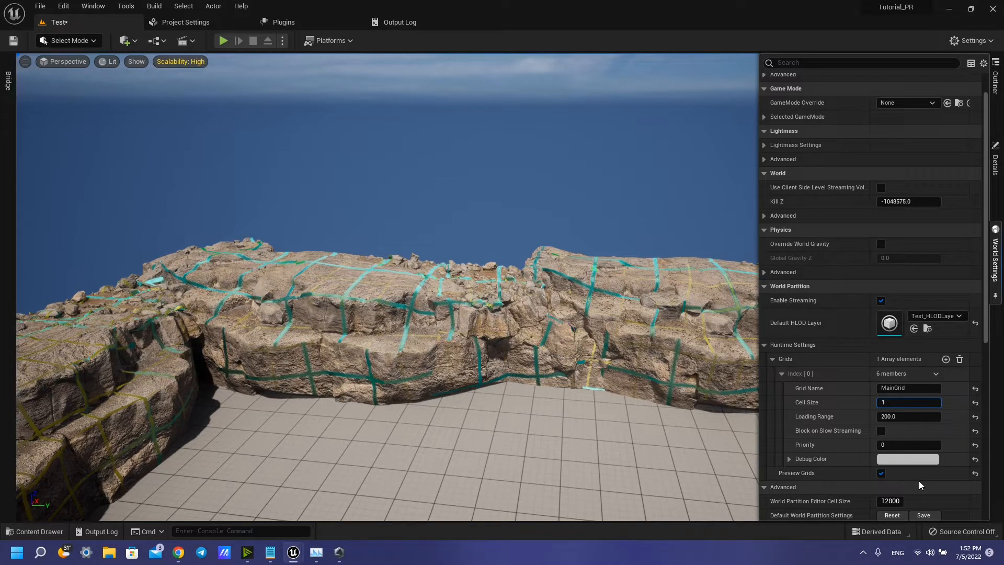
Enter 15000 as the MainGrid cell size in the runtime grid settings.
type("15000")
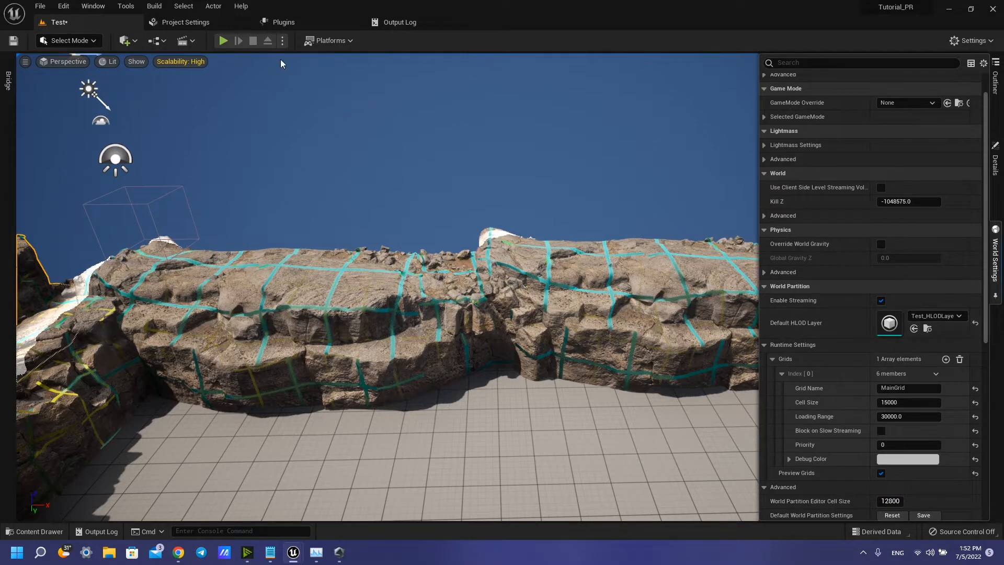
Open the Window menu listing the editor windows.
left_click(93, 6)
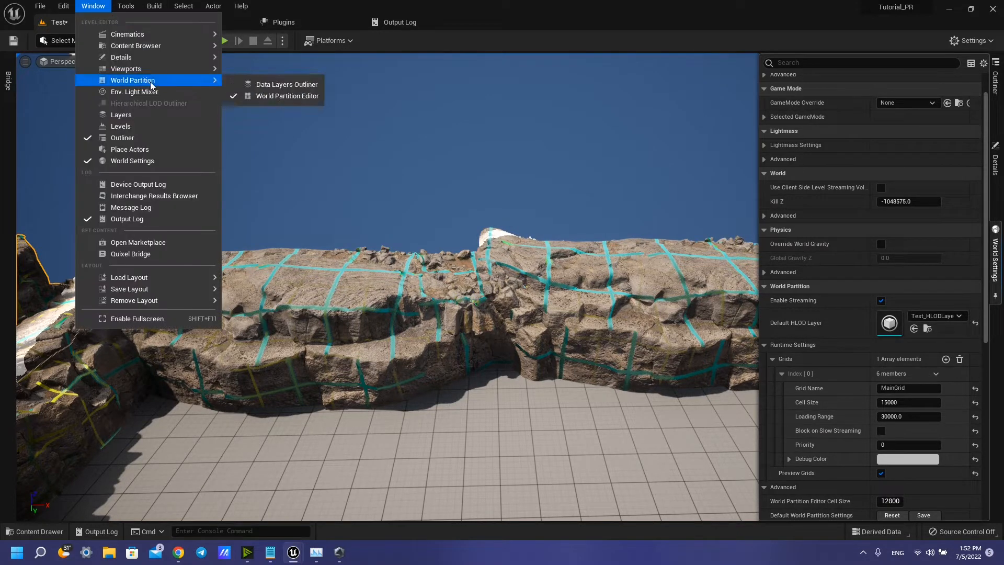
mouse_move(287, 84)
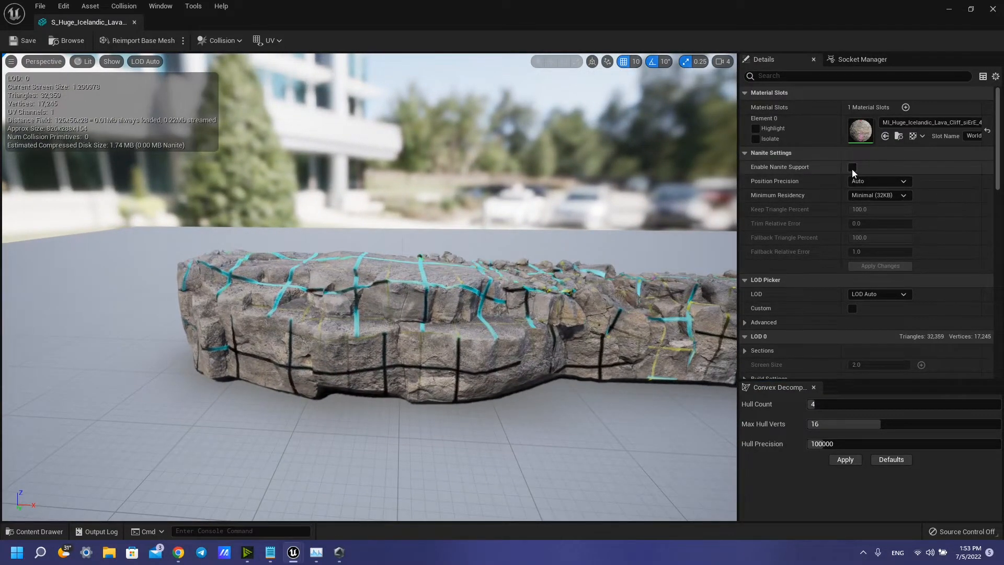
Tick Enable Nanite Support on the lava cliff mesh and apply the change.
left_click(853, 167)
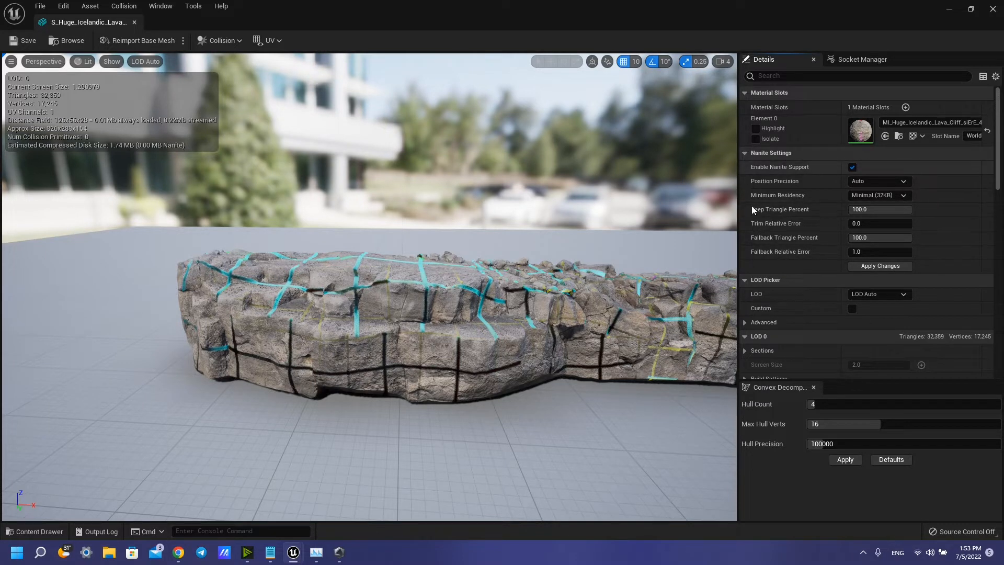
left_click(880, 265)
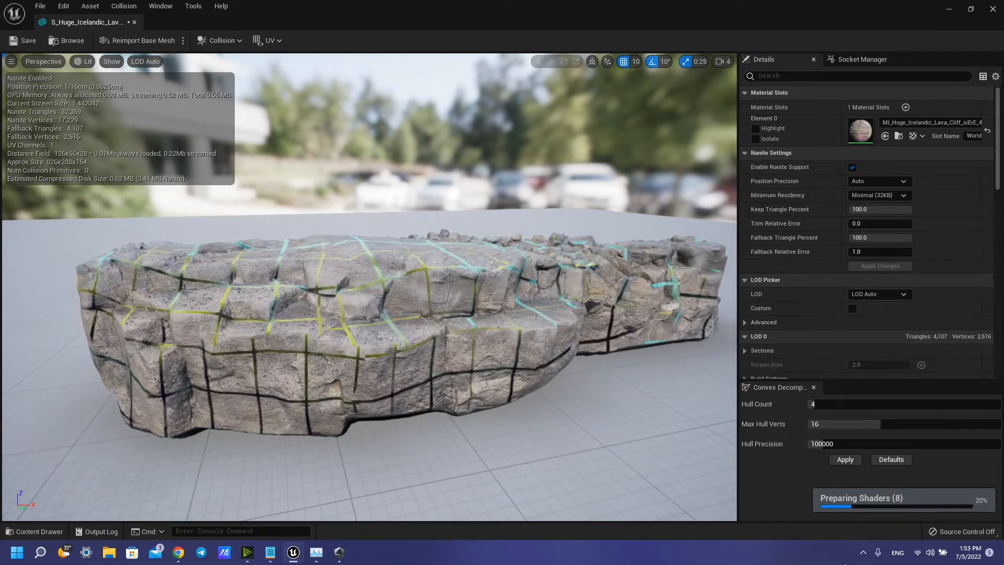
mouse_move(35, 531)
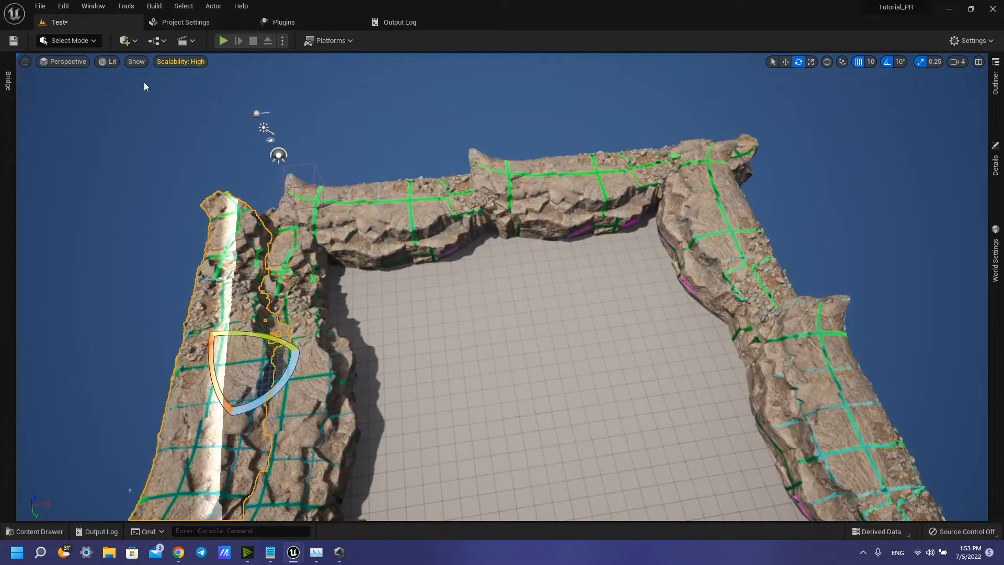
Switch the viewport view mode to Nanite Visualization > Overview.
left_click(111, 62)
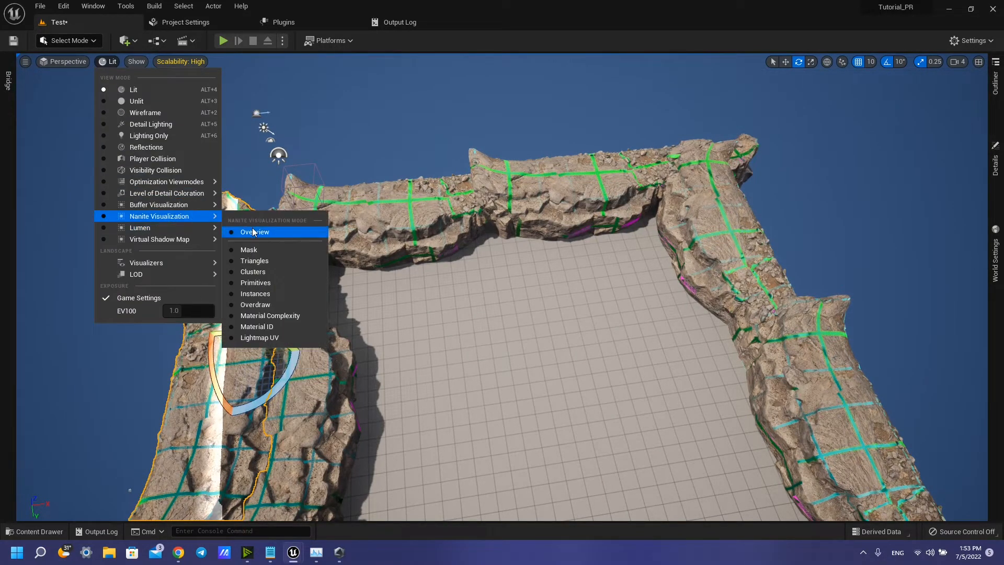
left_click(255, 231)
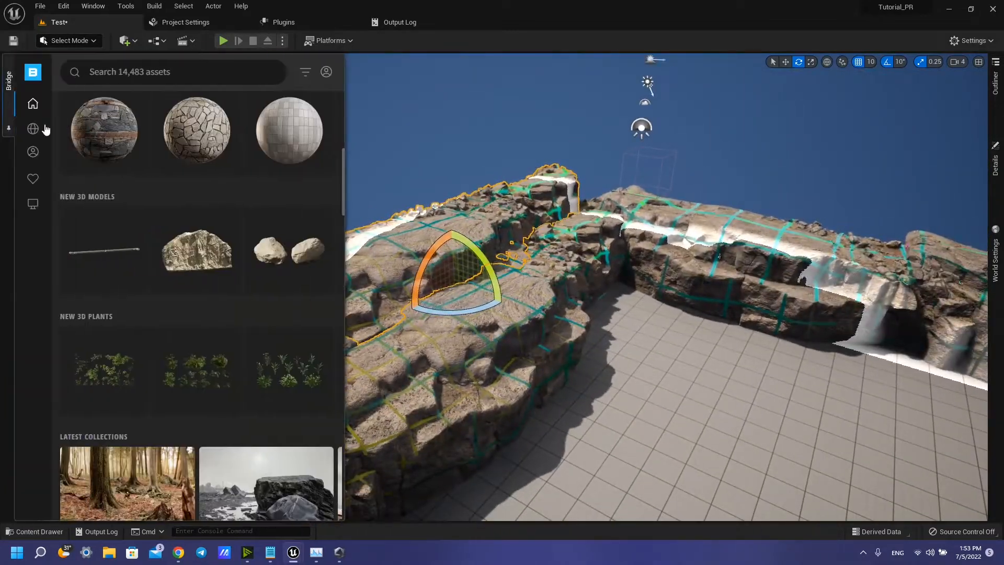
Download Flagstone Wall from Megascans Surfaces at Highest Quality and add it to the project.
left_click(32, 104)
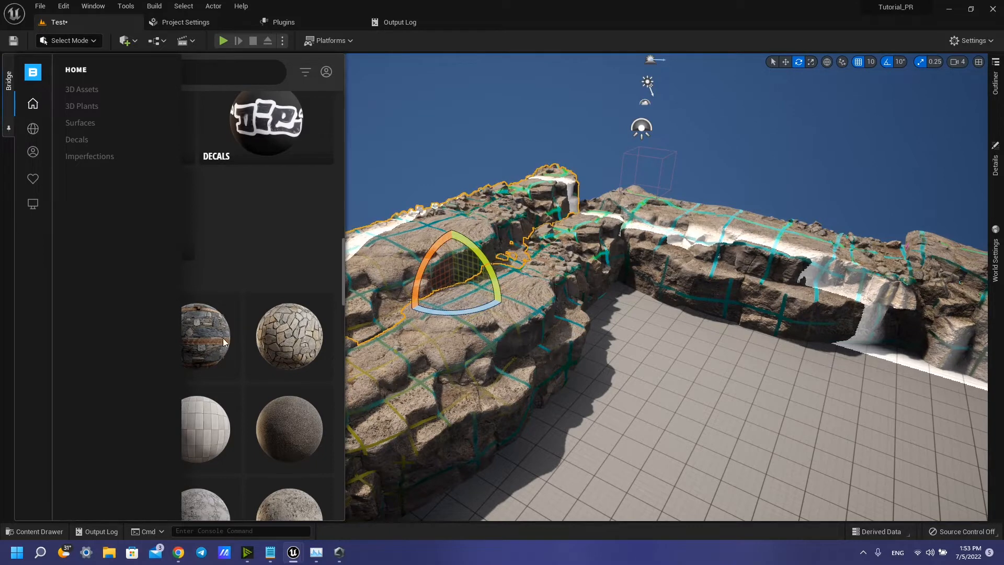
left_click(89, 156)
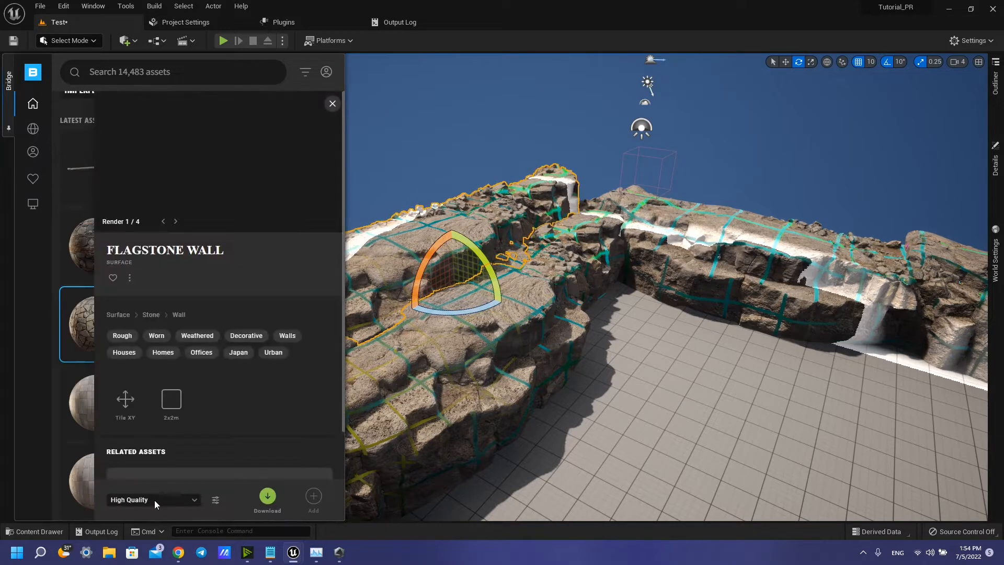
left_click(152, 500)
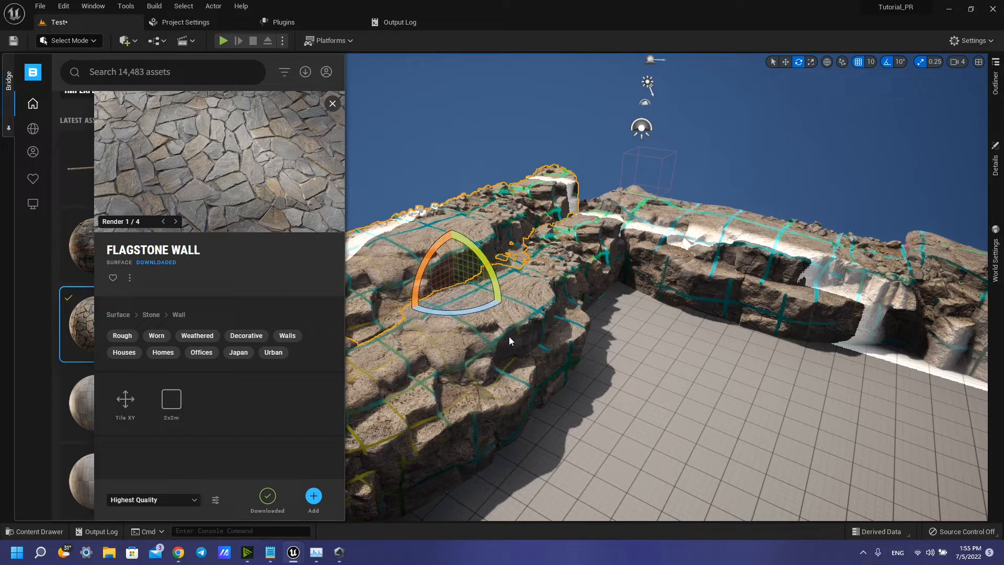
left_click(313, 496)
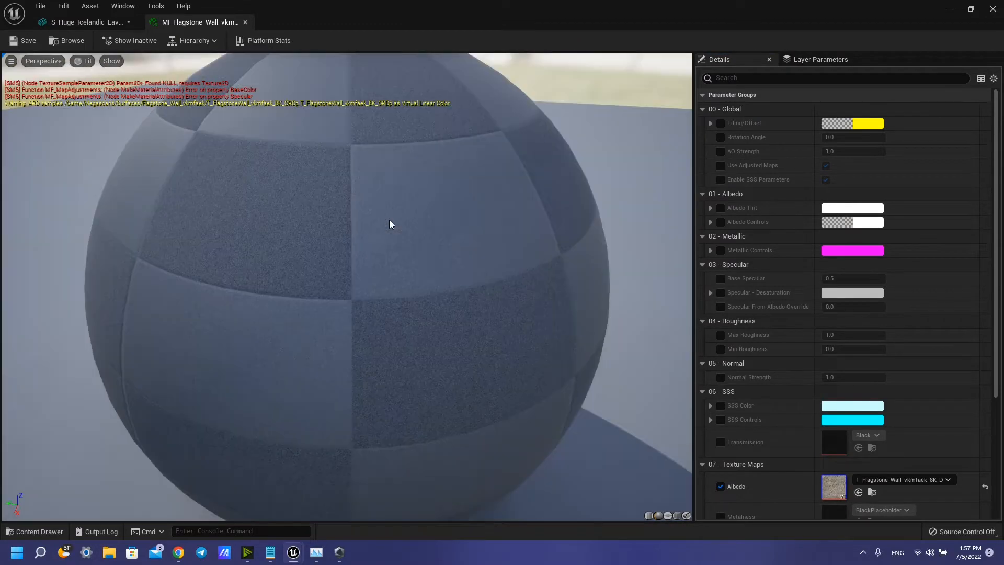
Apply virtual sampler types to M_MS_Surface_Material's texture samples and review its parameters.
scroll("down", 3)
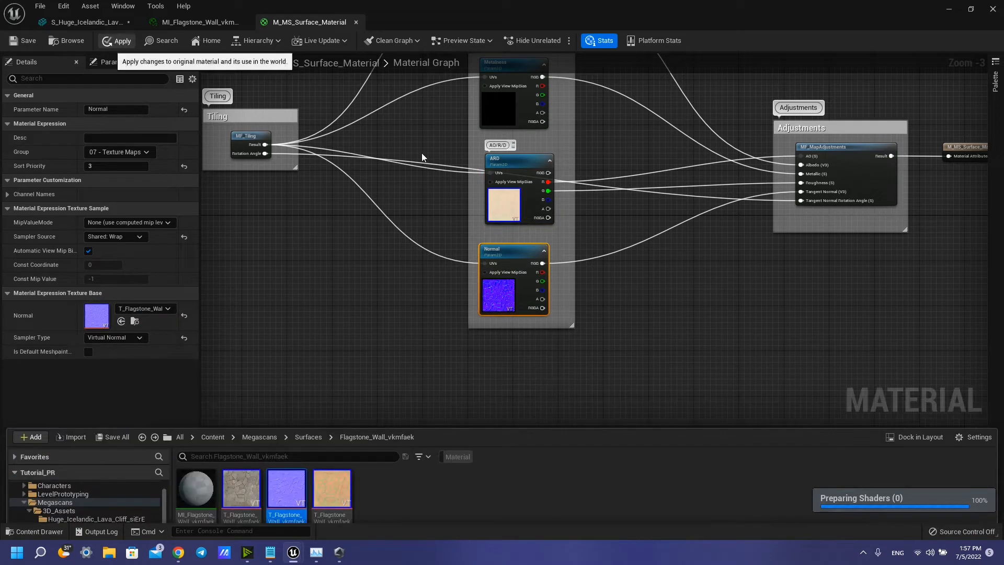
left_click(117, 40)
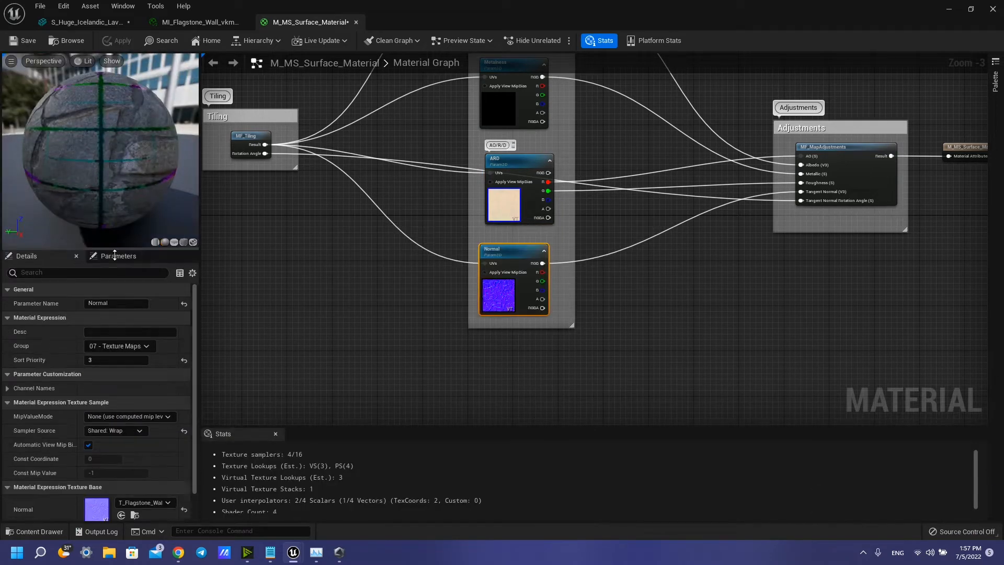
left_click(194, 21)
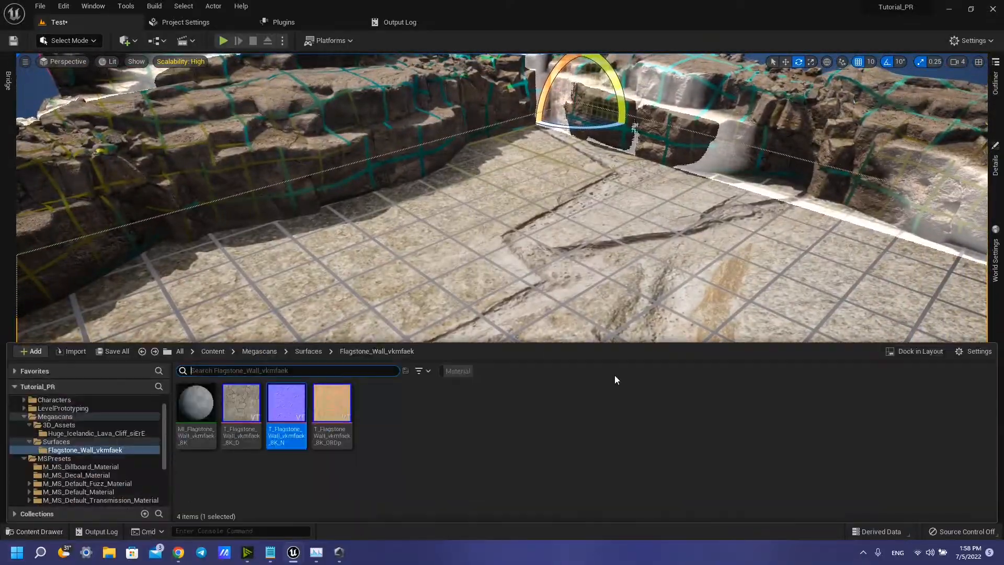
Override MI_Flagstone_Wall's Tiling/Offset, entering tiling values 0.2 and 10.0.
double_click(196, 404)
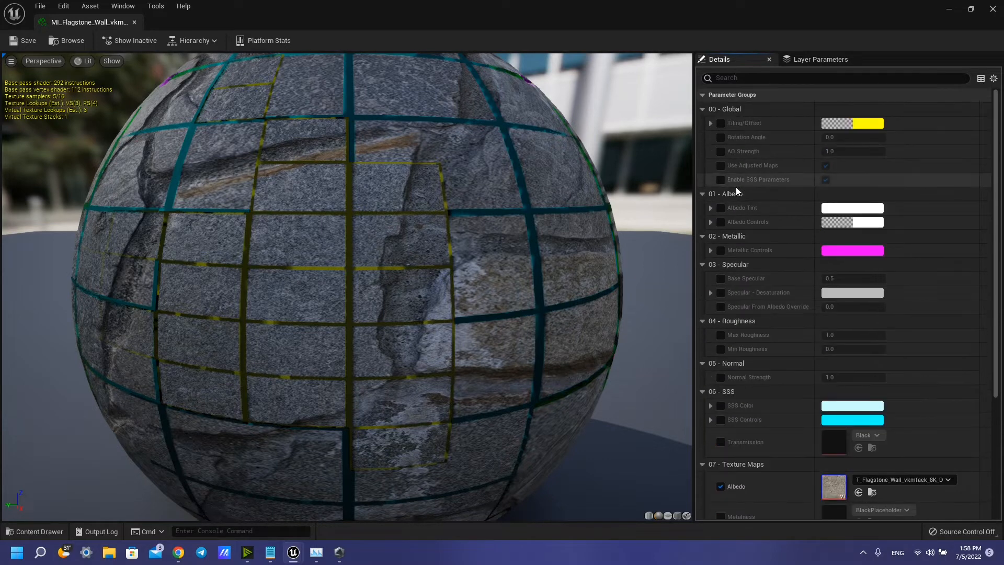
left_click(711, 123)
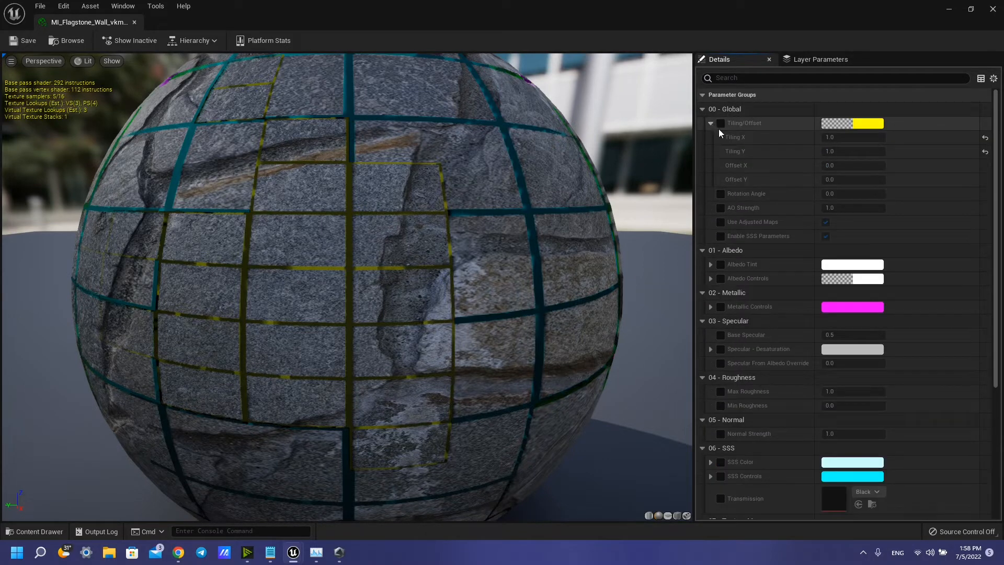
left_click(720, 123)
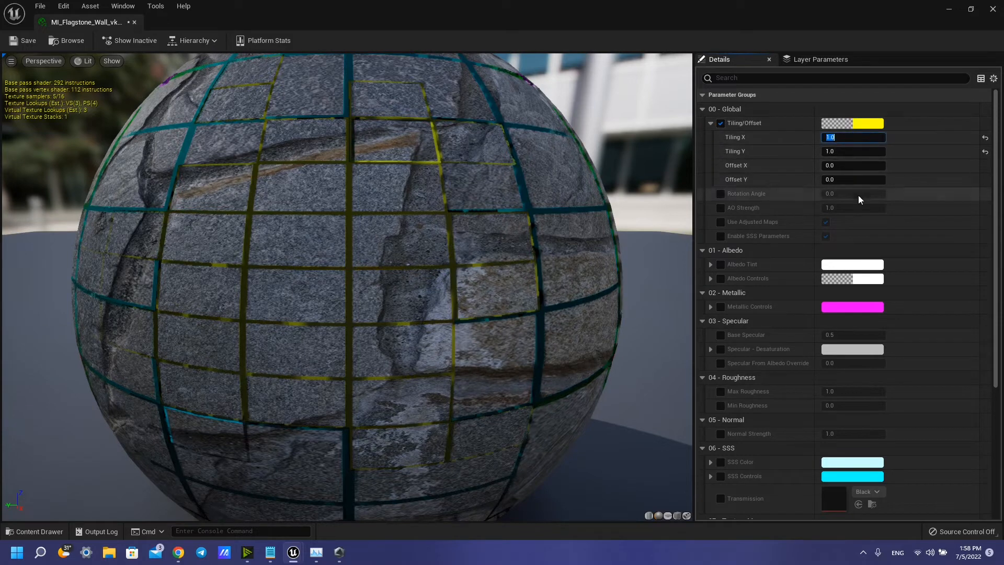
type("0.2")
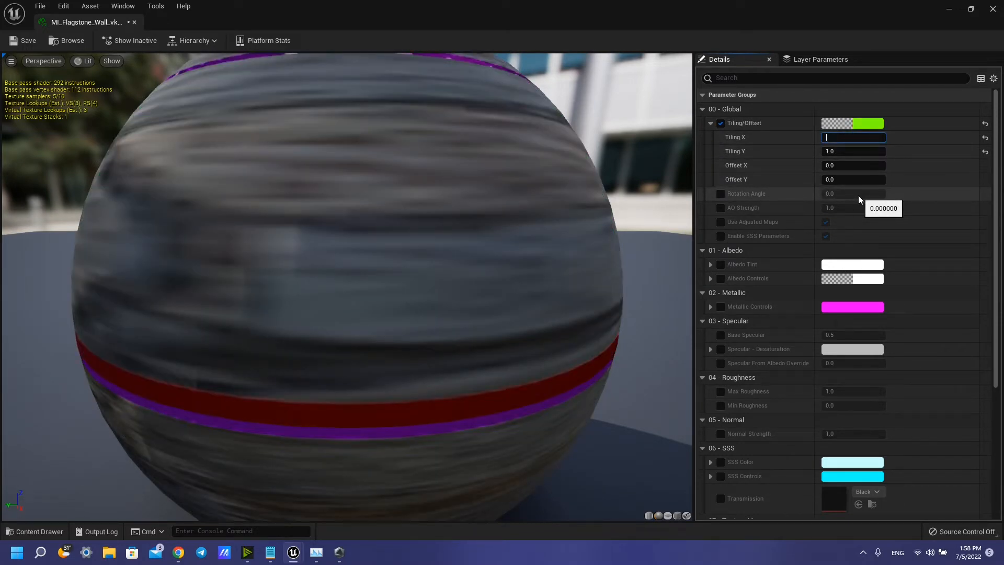
type("10.0")
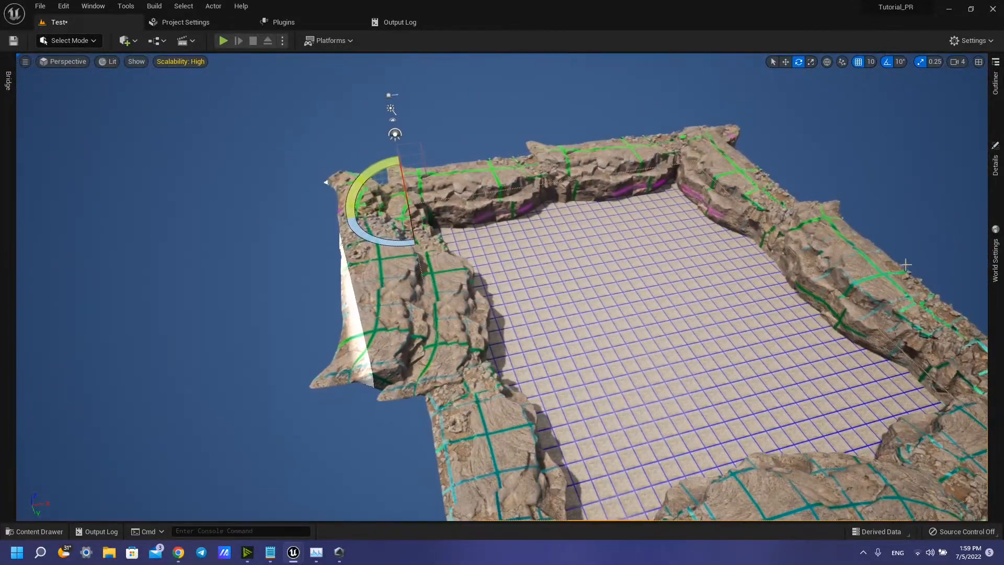
Load the selected World Partition cells in two regions to restore the cliff meshes.
left_click(997, 254)
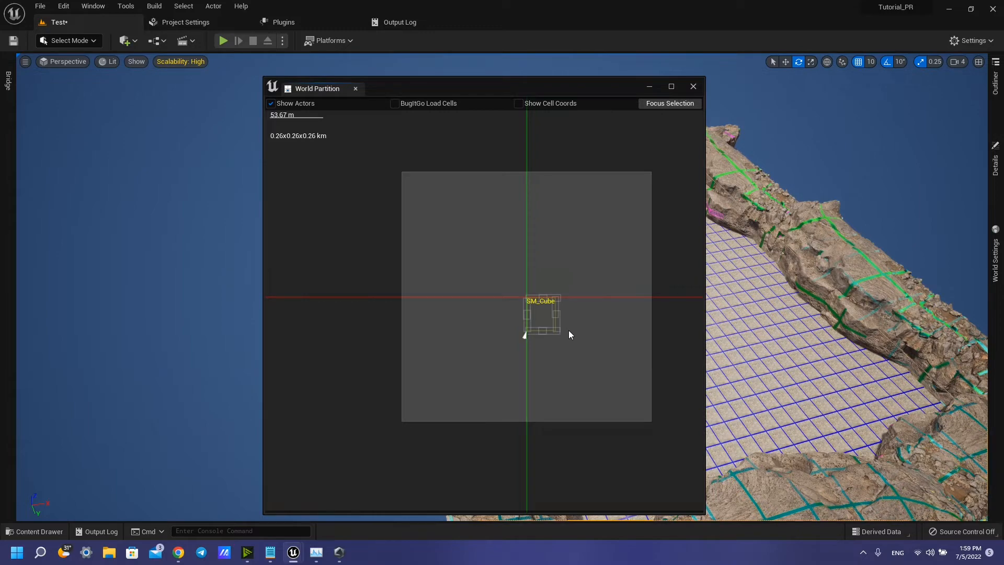
right_click(541, 333)
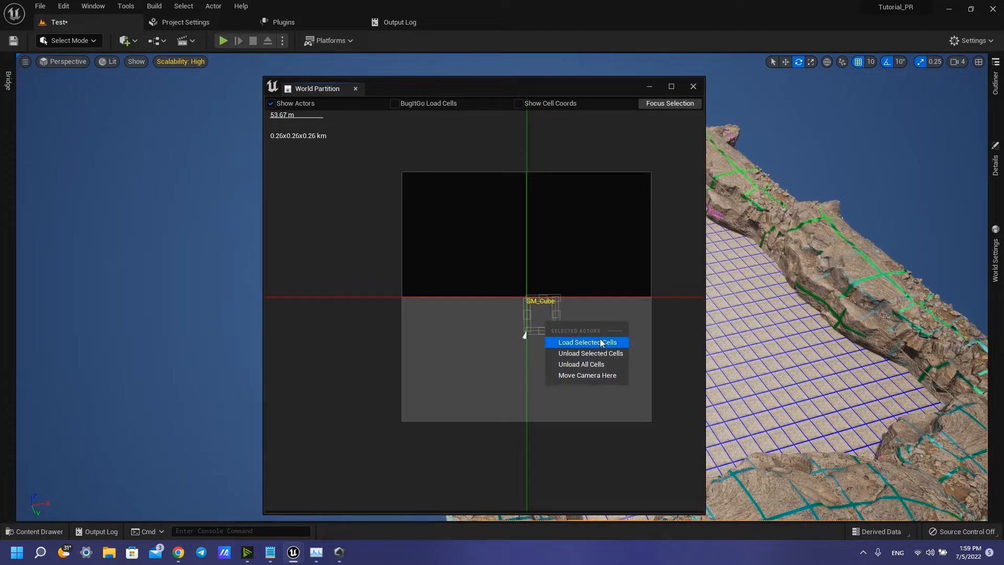
left_click(586, 341)
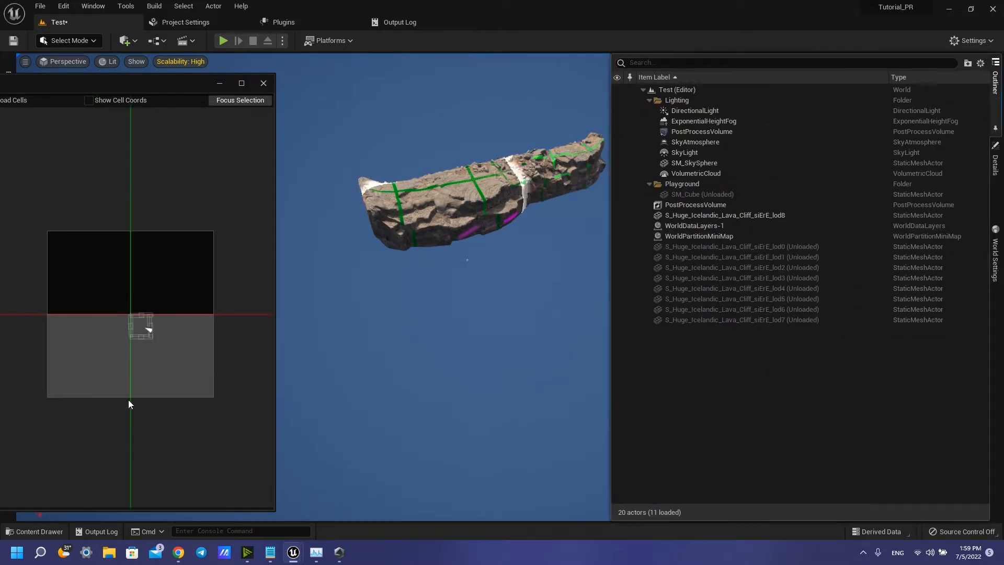
right_click(140, 327)
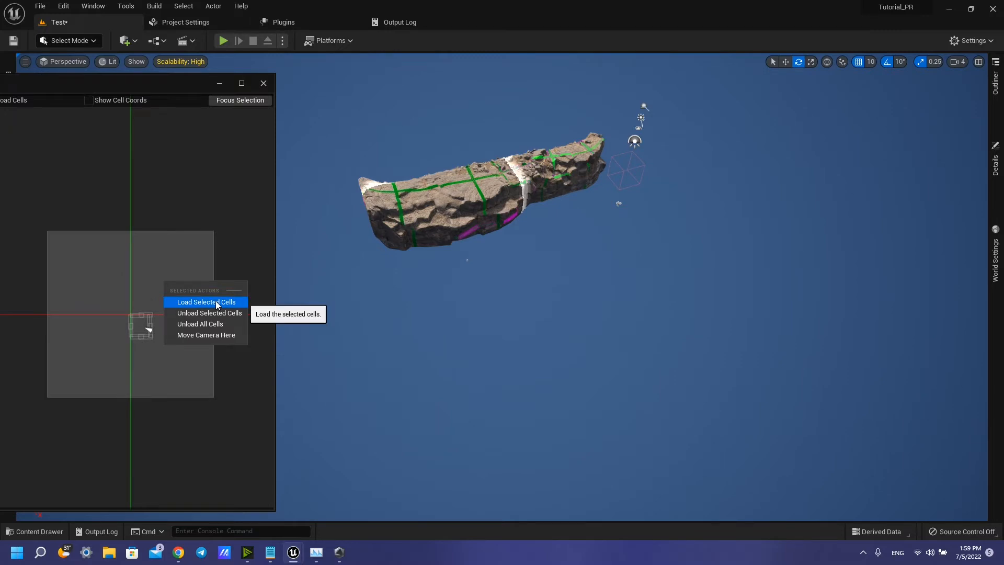
left_click(206, 302)
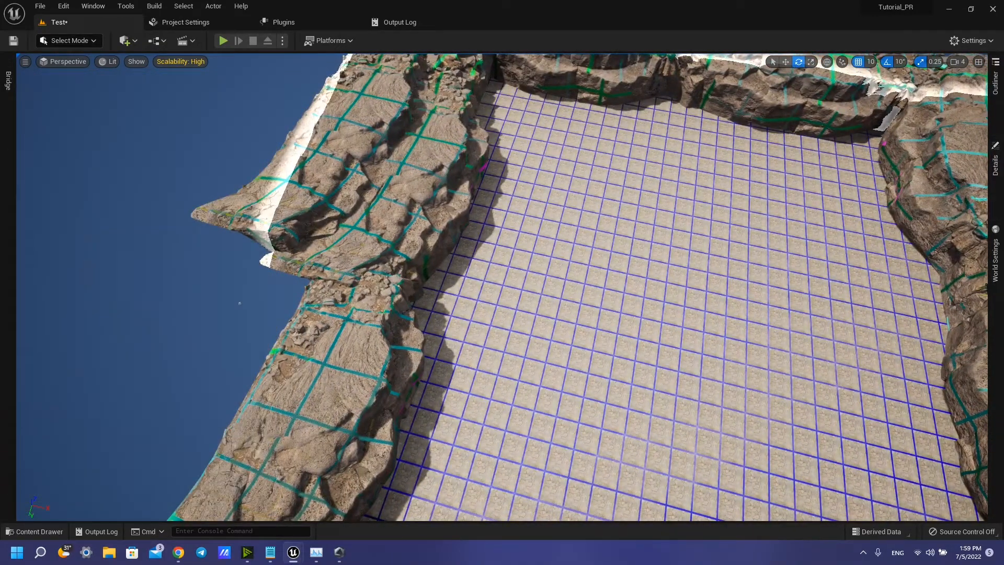
Uncheck World Partition Enable Streaming in World Settings and confirm the prompt.
left_click(996, 246)
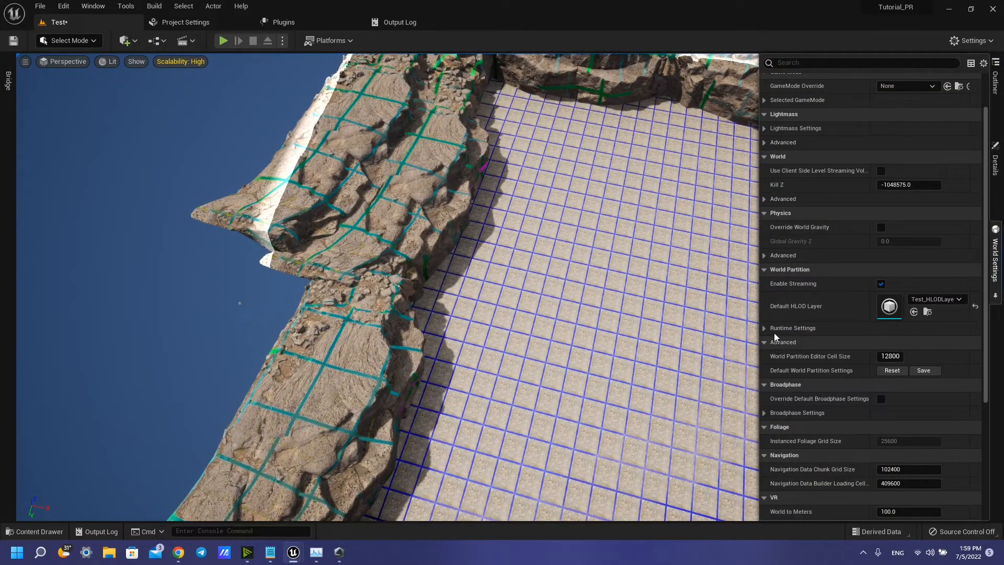
scroll("down", 3)
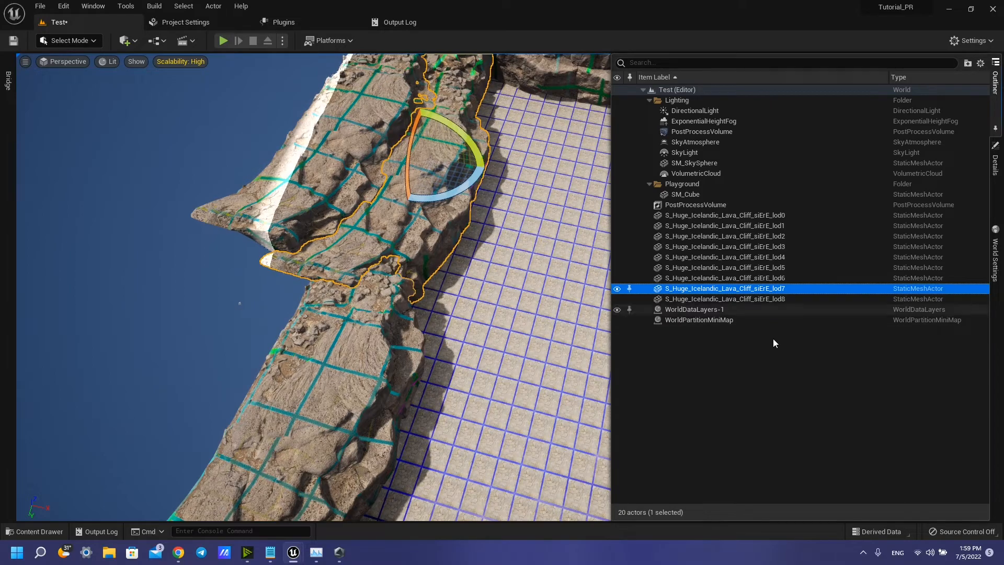
mouse_move(726, 288)
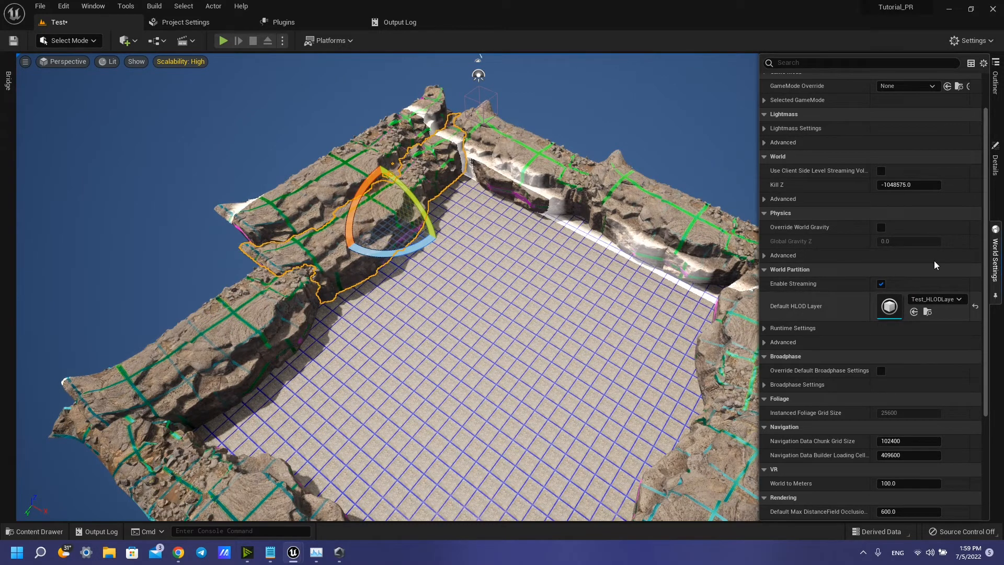
mouse_move(842, 305)
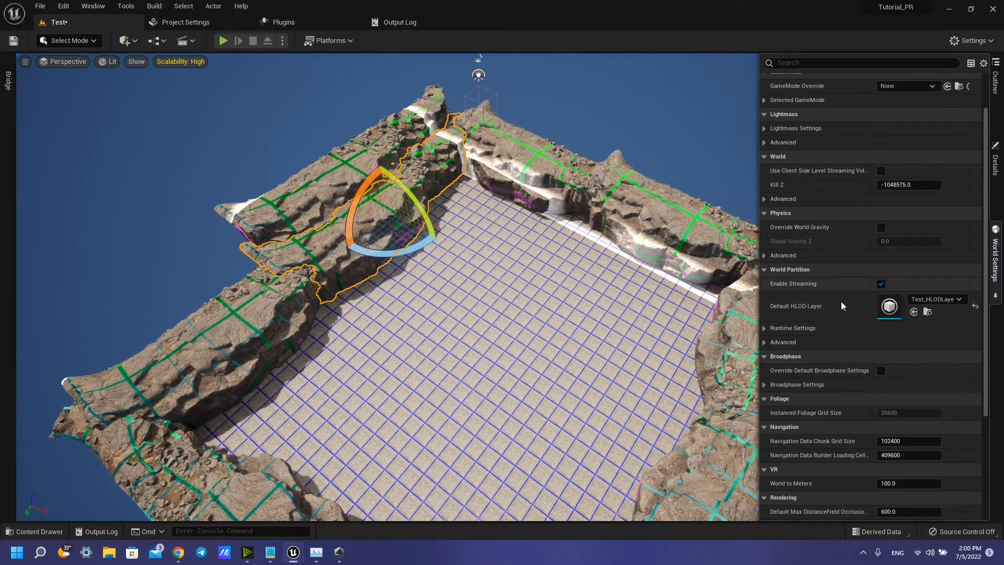
left_click(879, 283)
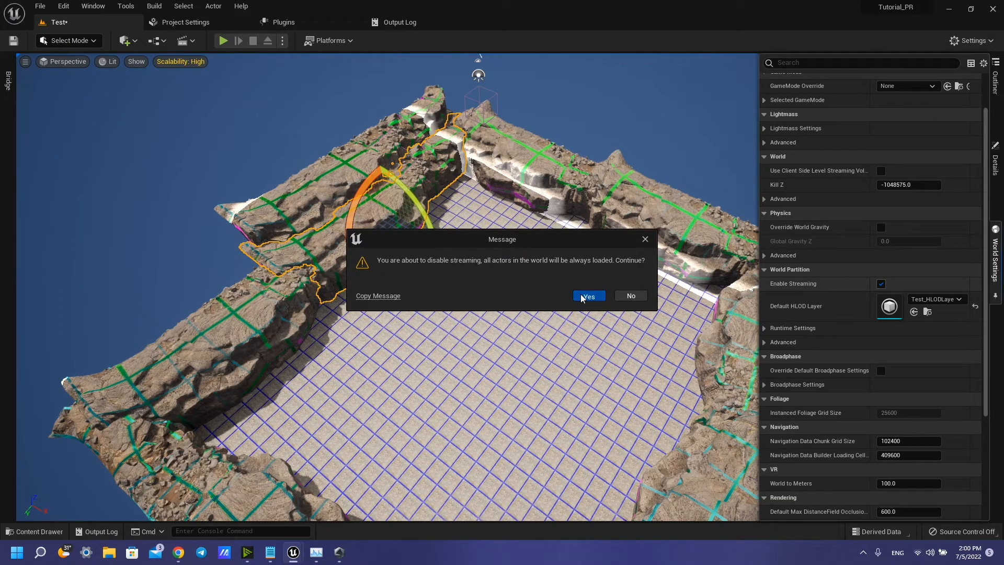
left_click(587, 296)
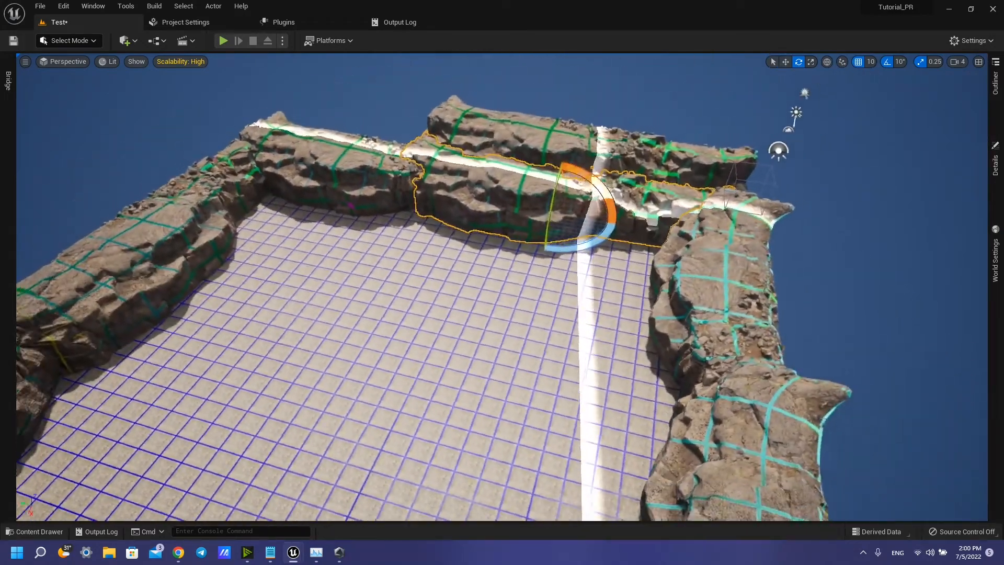